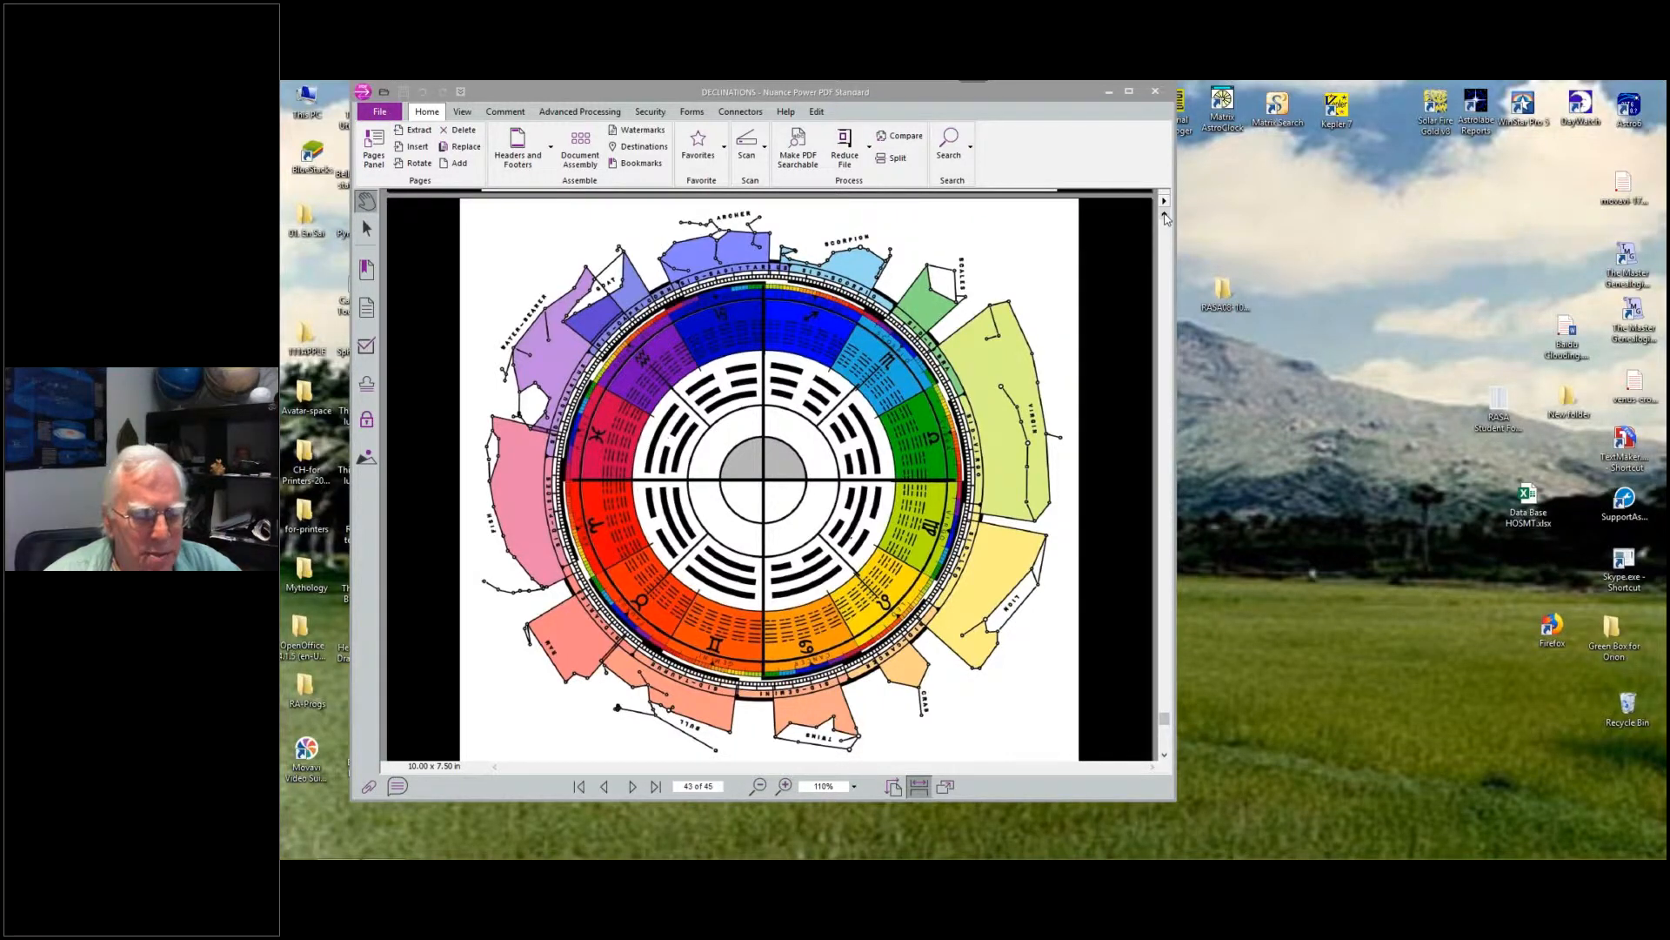
scroll(up, 3)
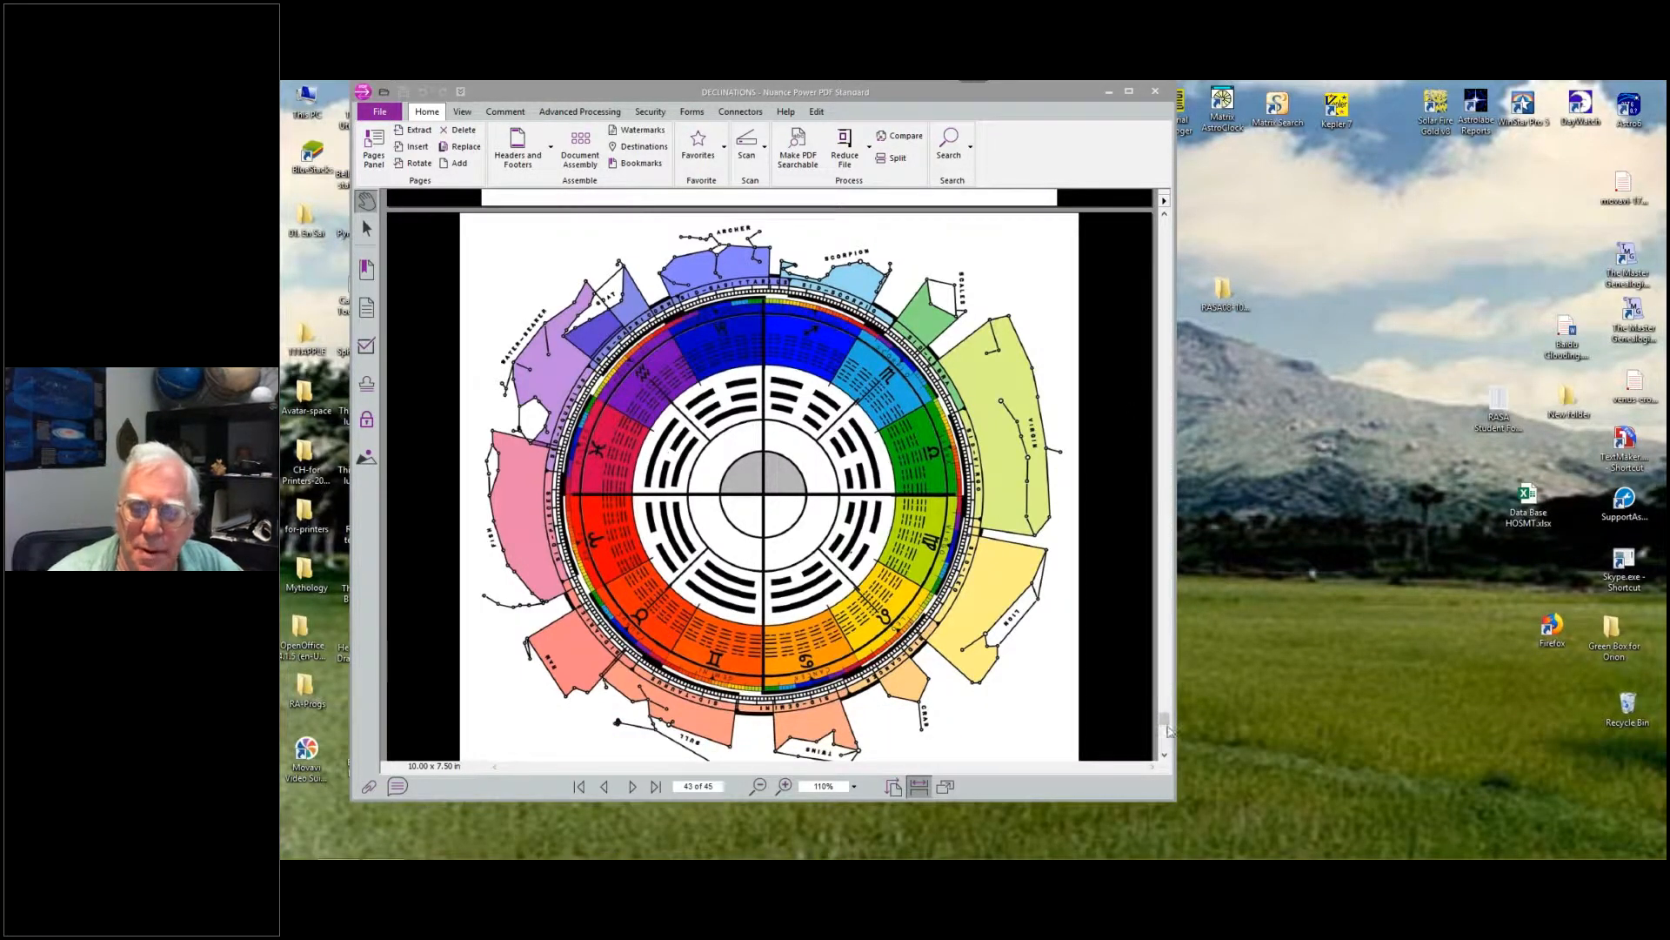
scroll(up, 3)
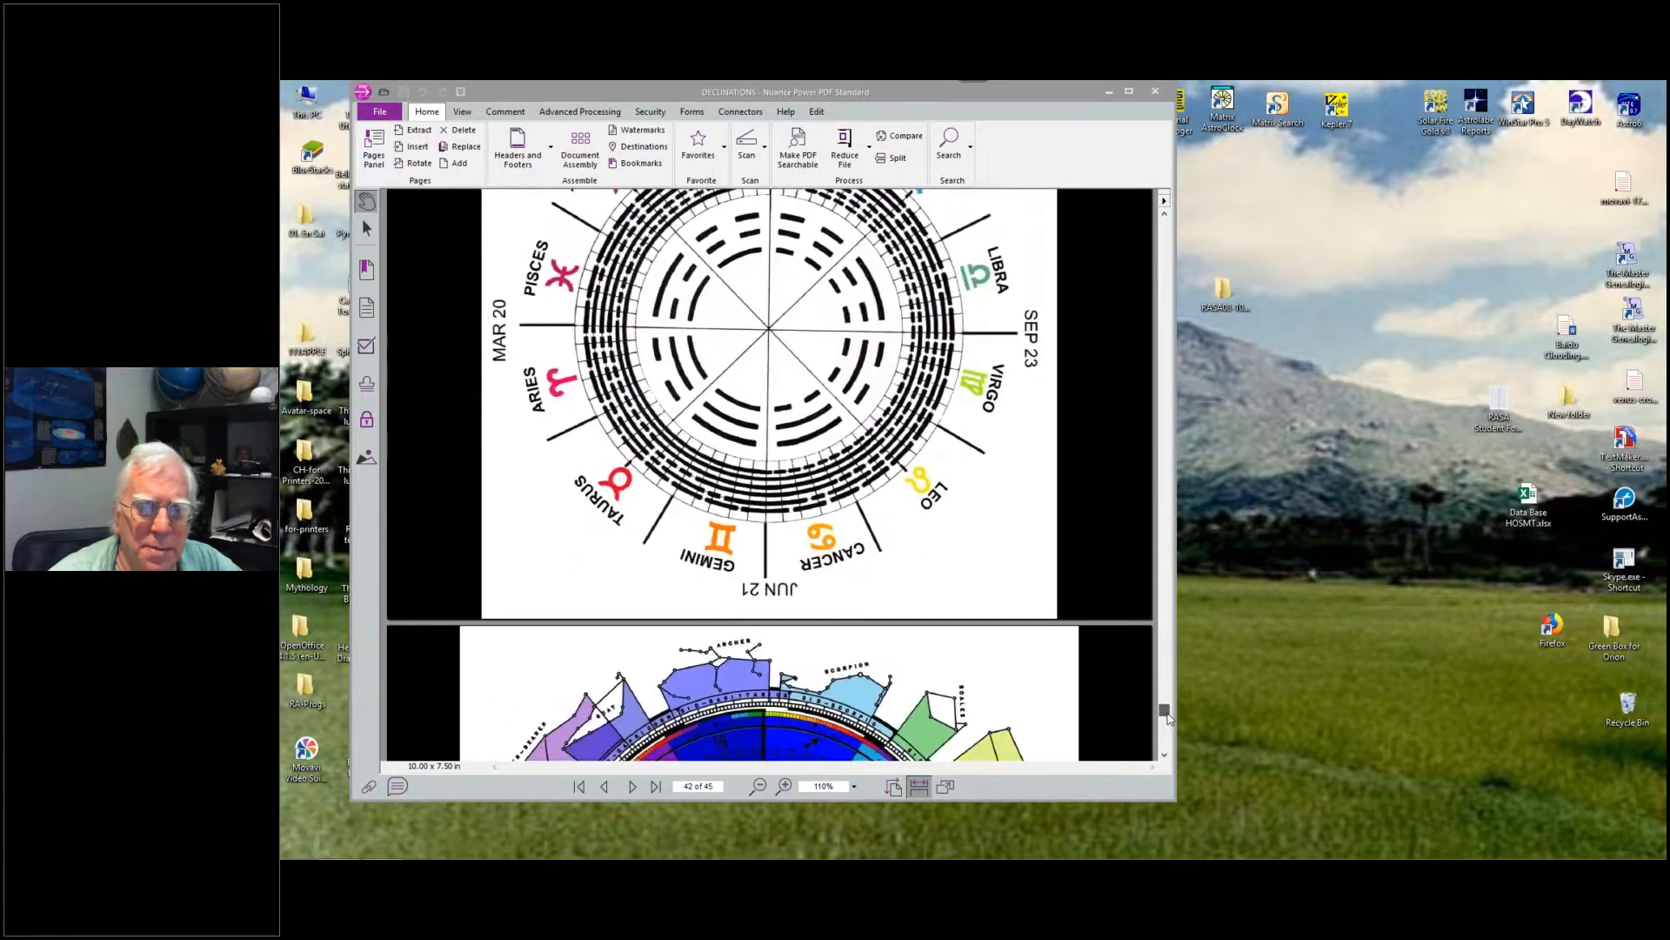
scroll(up, 3)
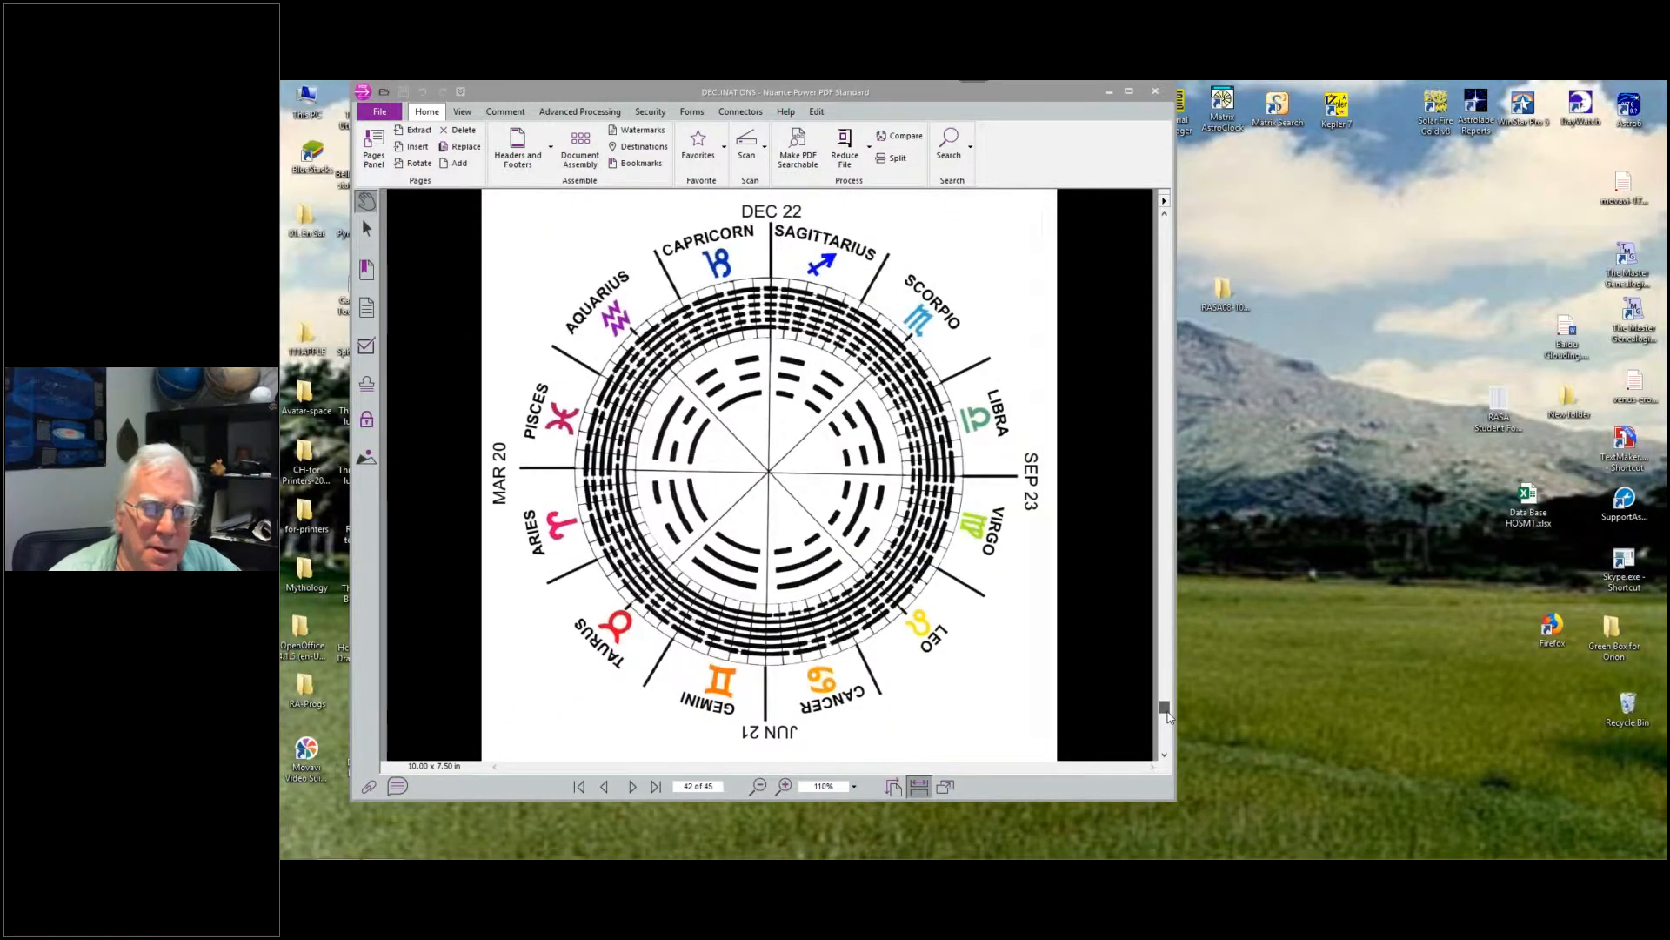
scroll(up, 3)
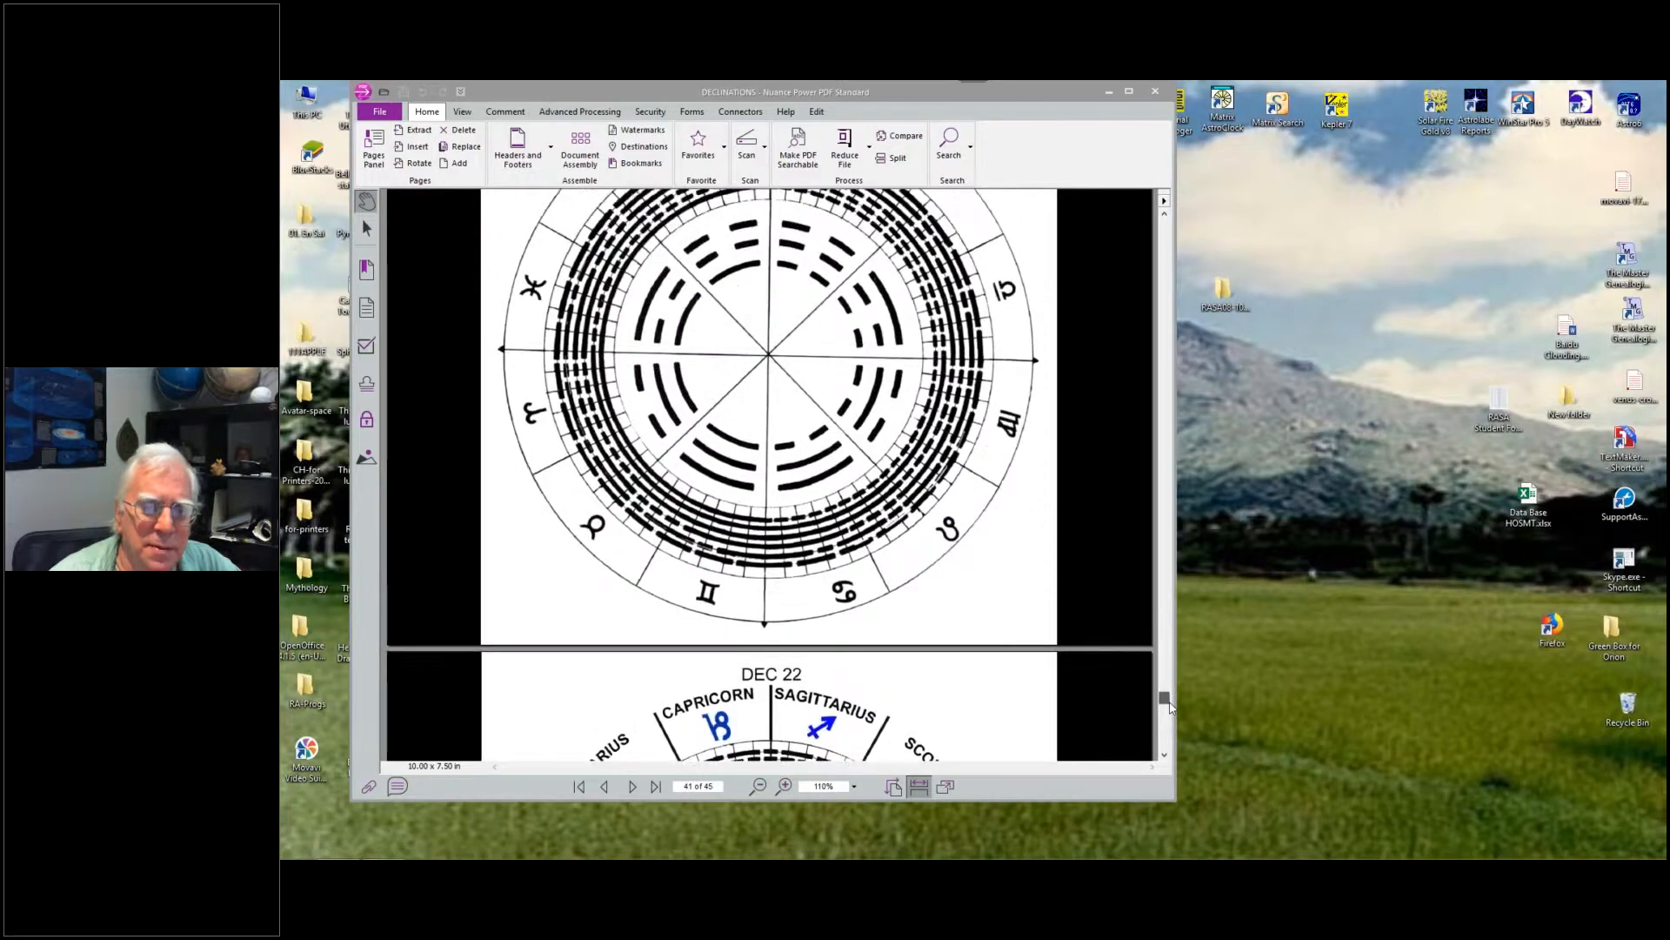
scroll(up, 3)
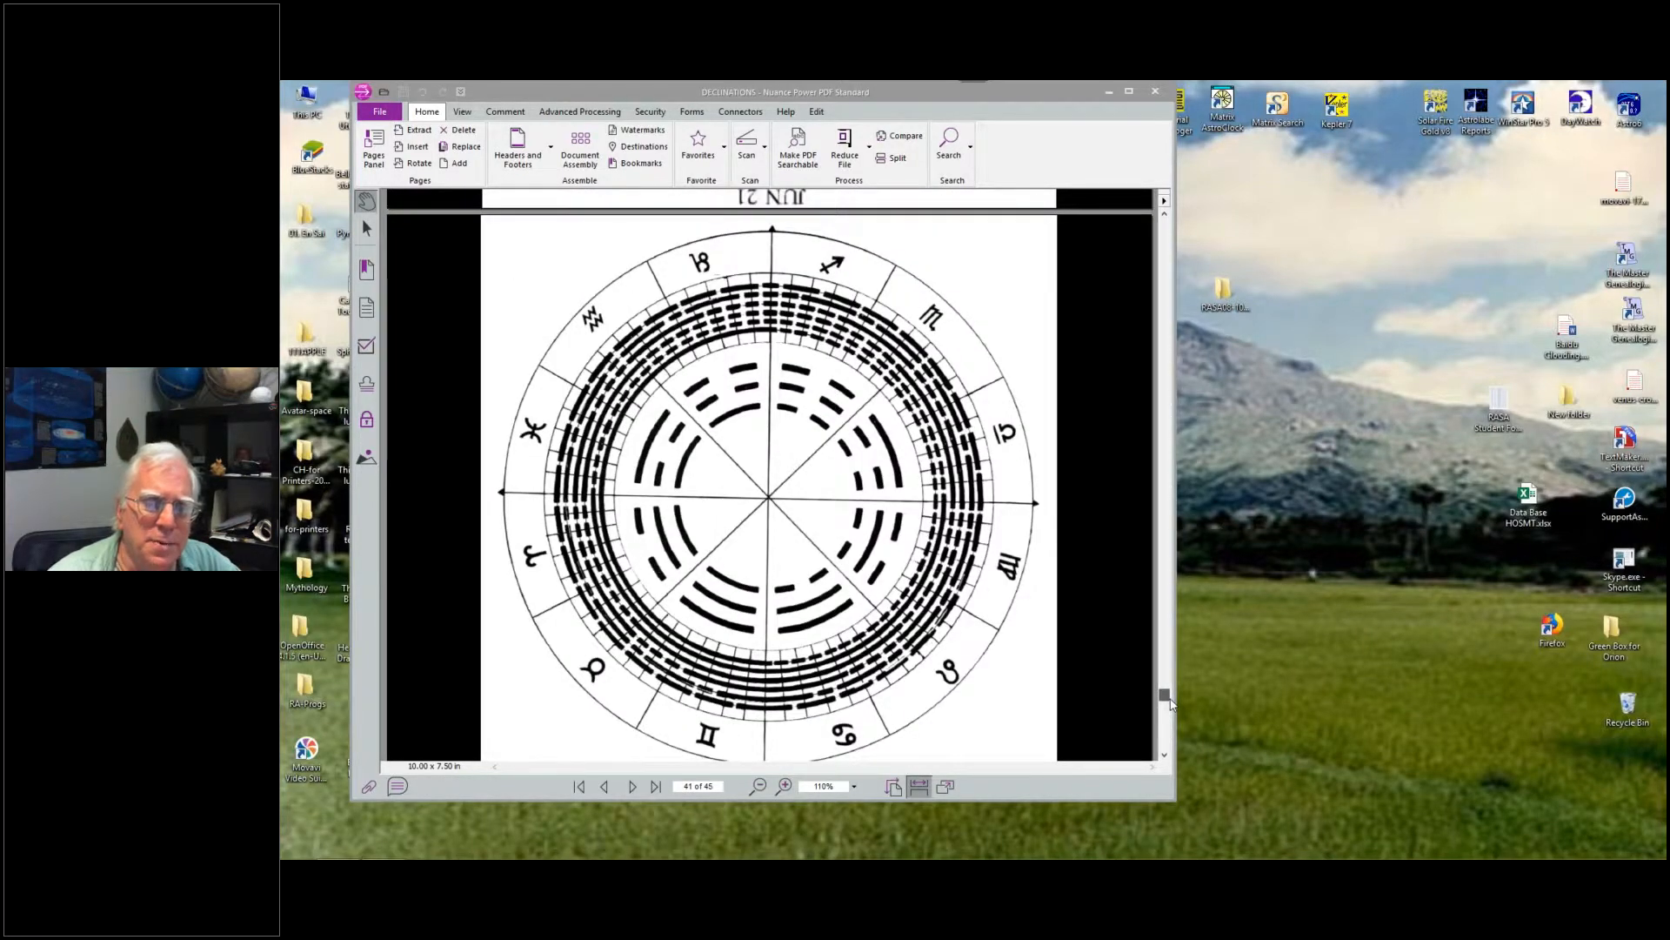
scroll(up, 3)
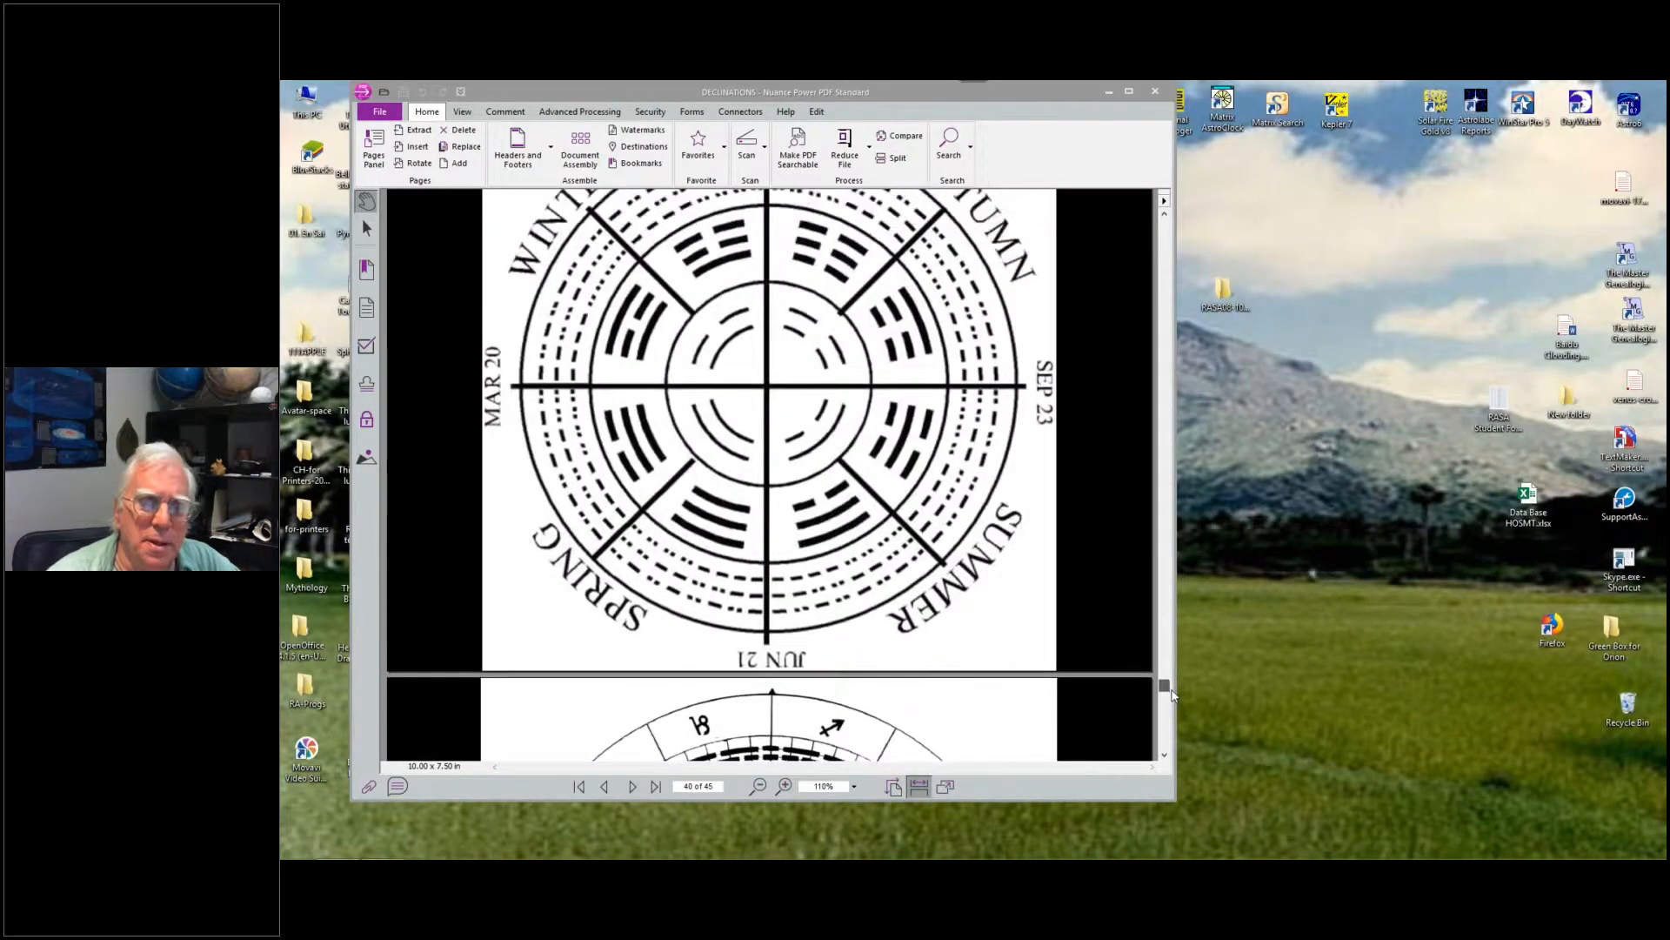
scroll(up, 3)
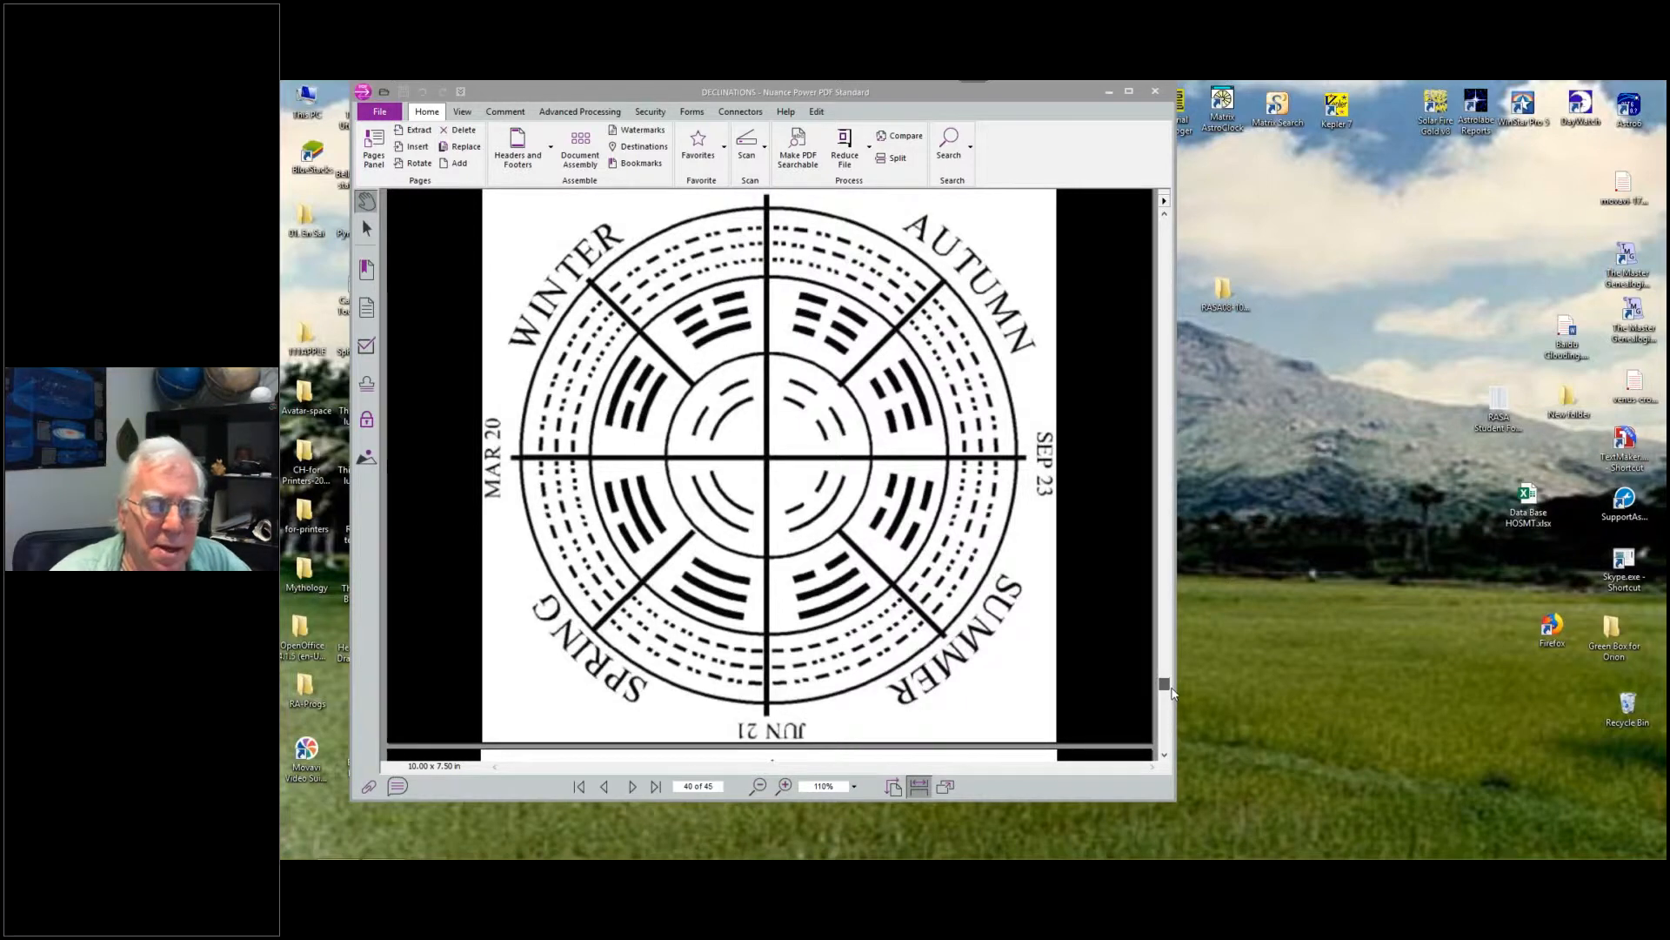
scroll(up, 3)
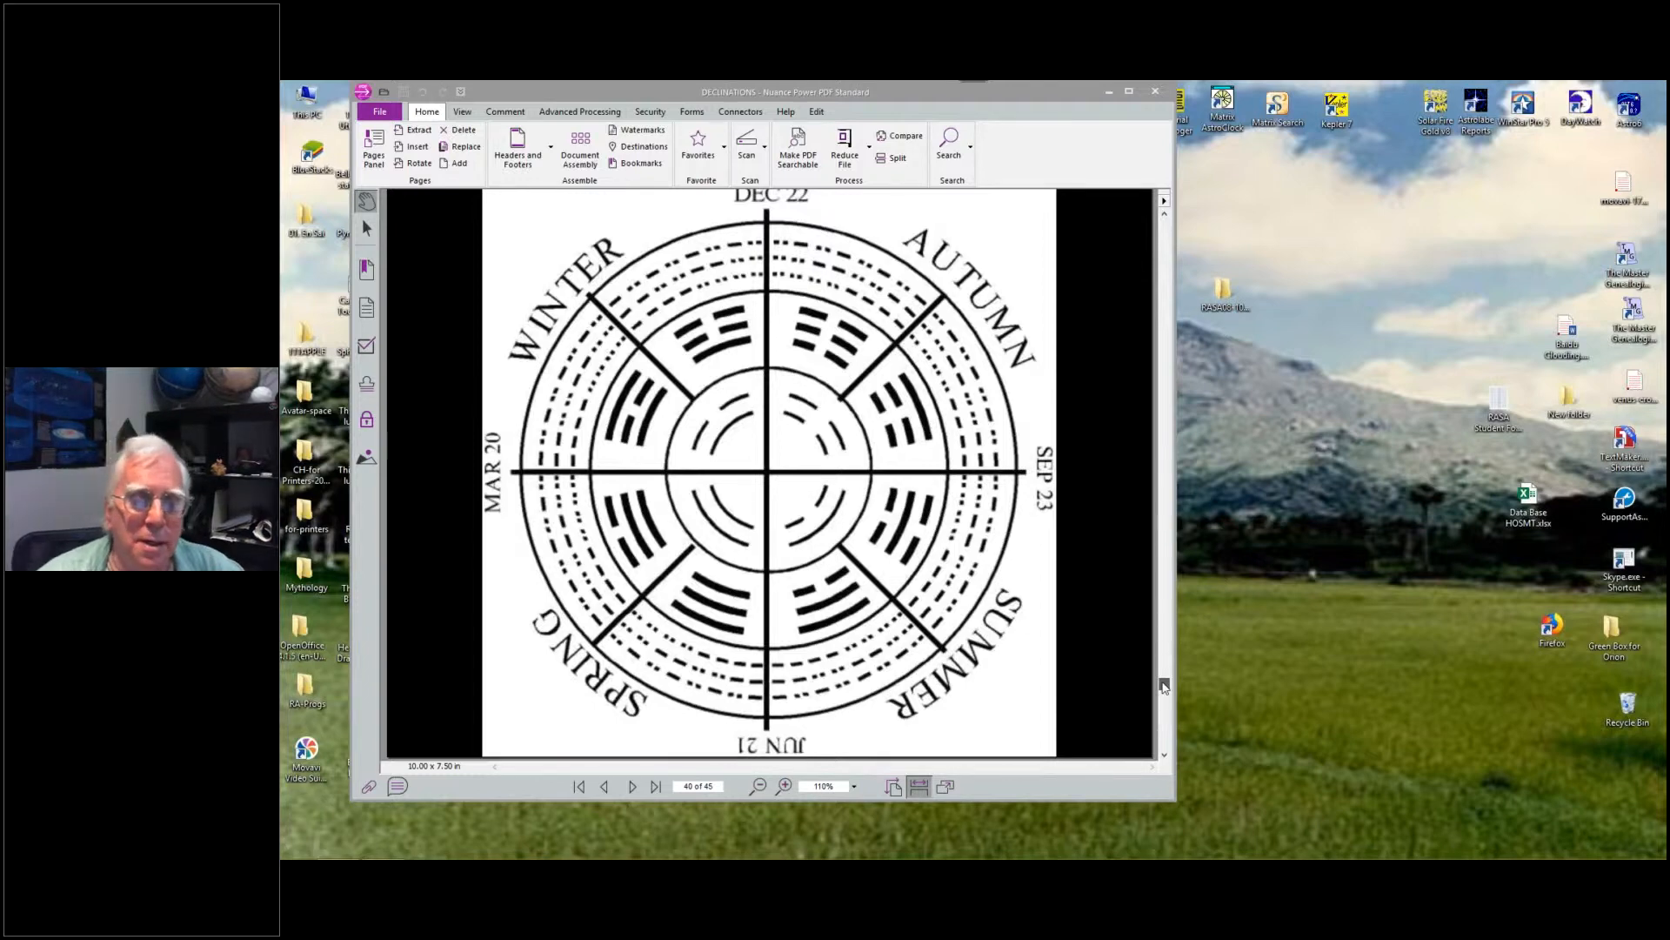
scroll(up, 3)
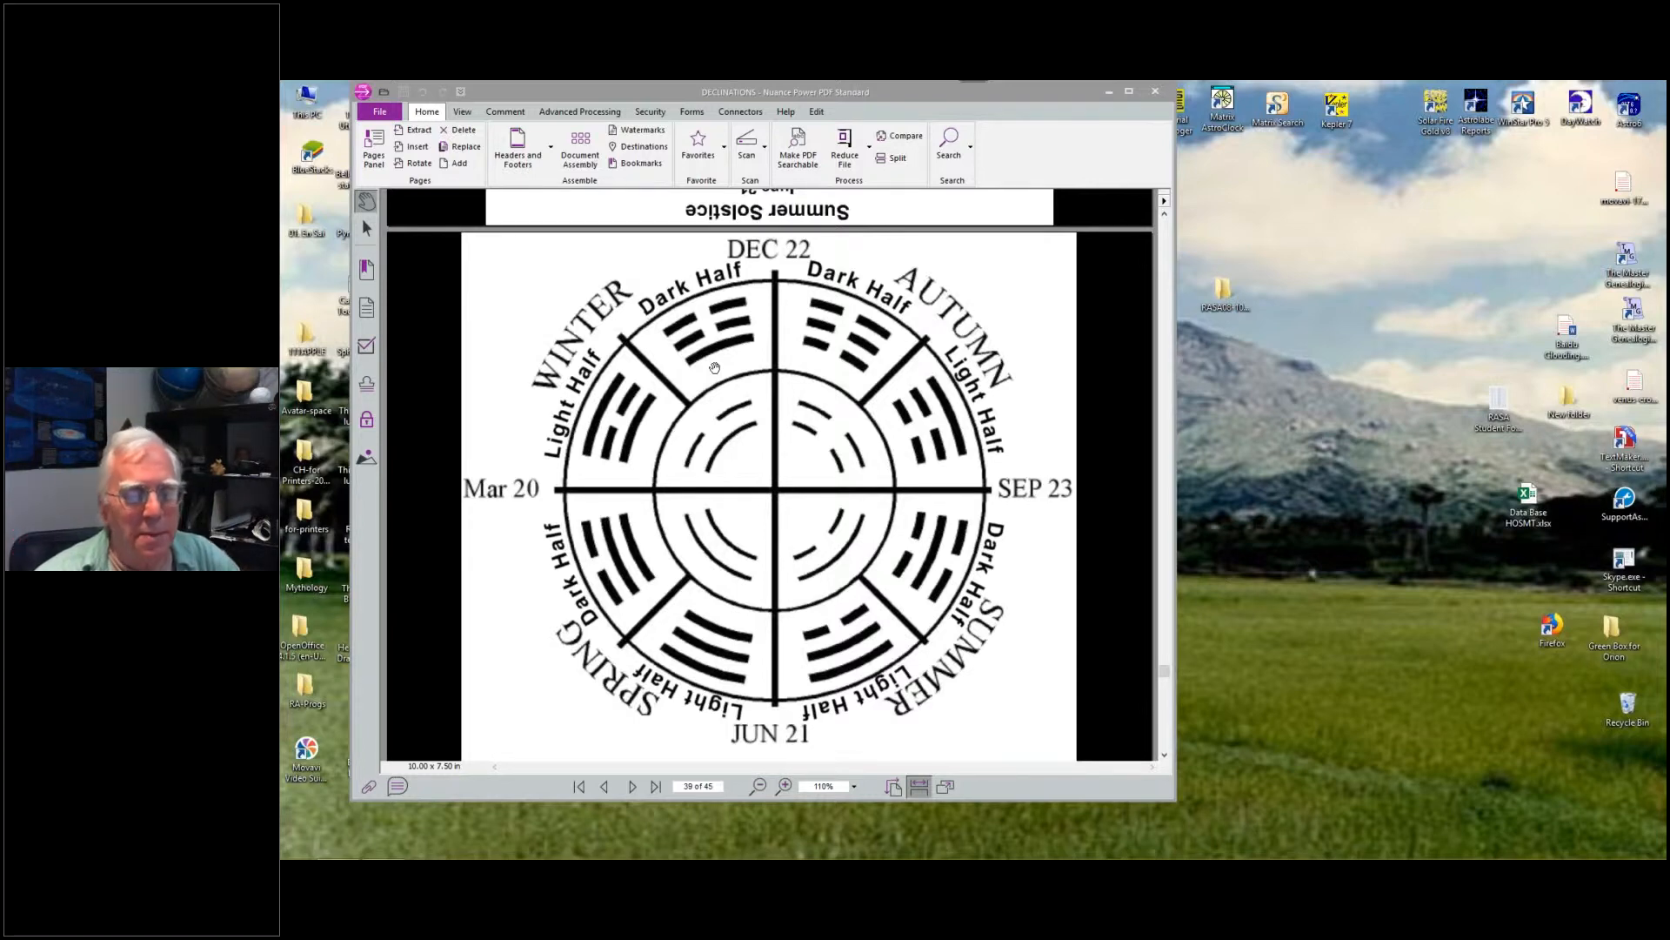
mouse_move(774, 493)
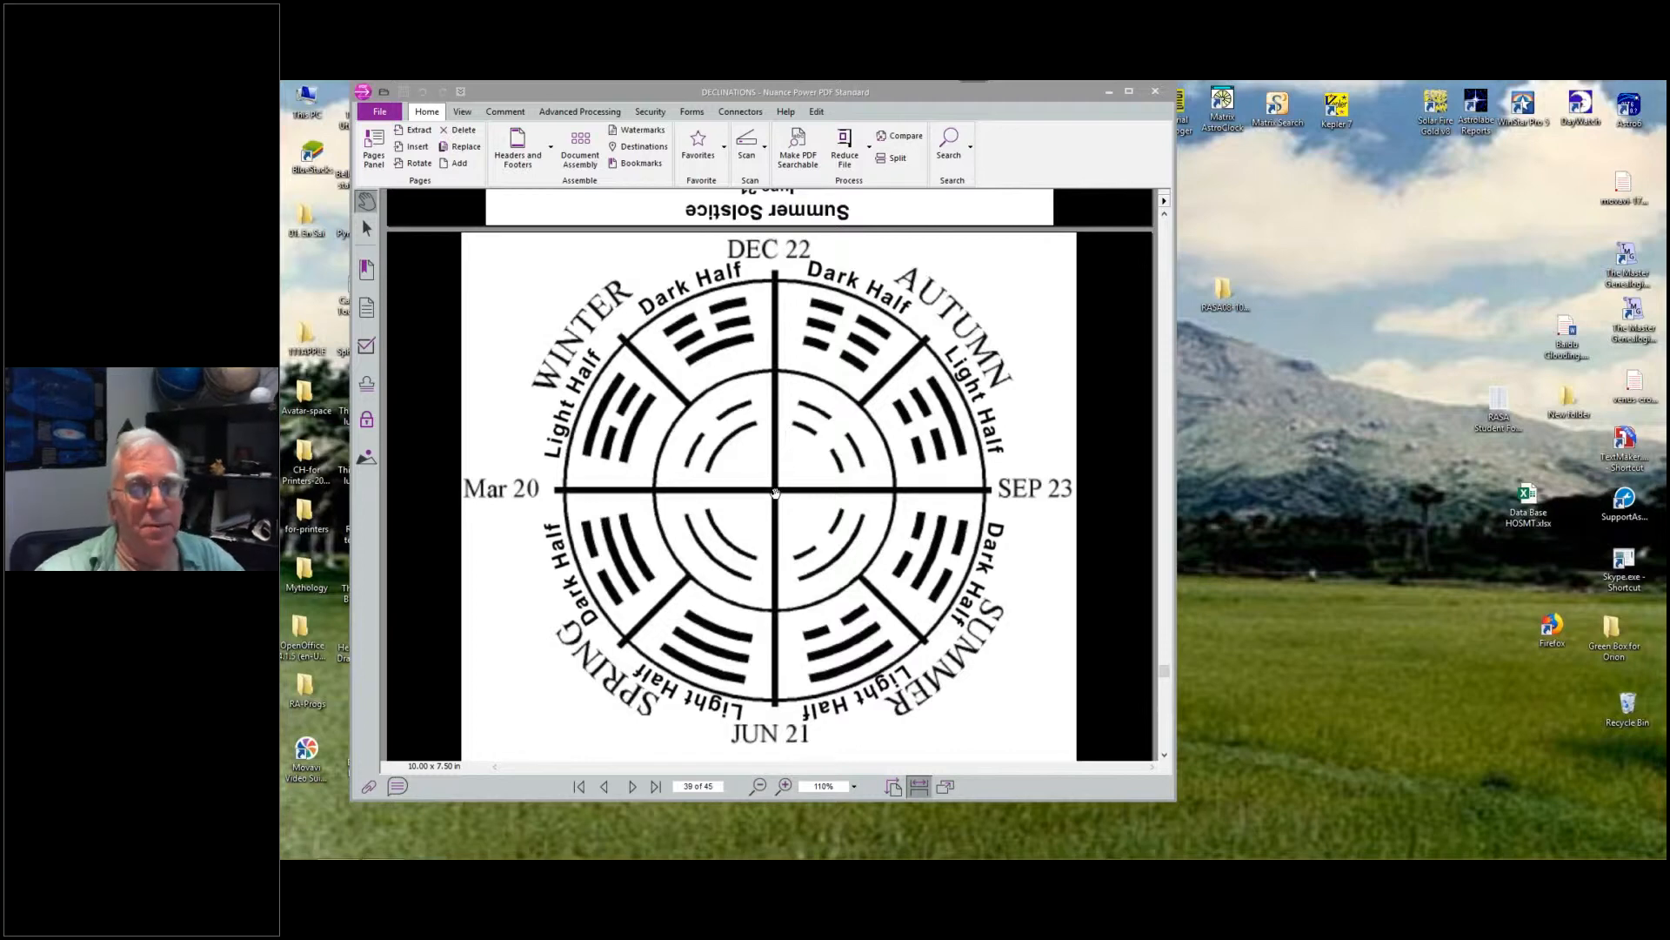
mouse_move(1126, 488)
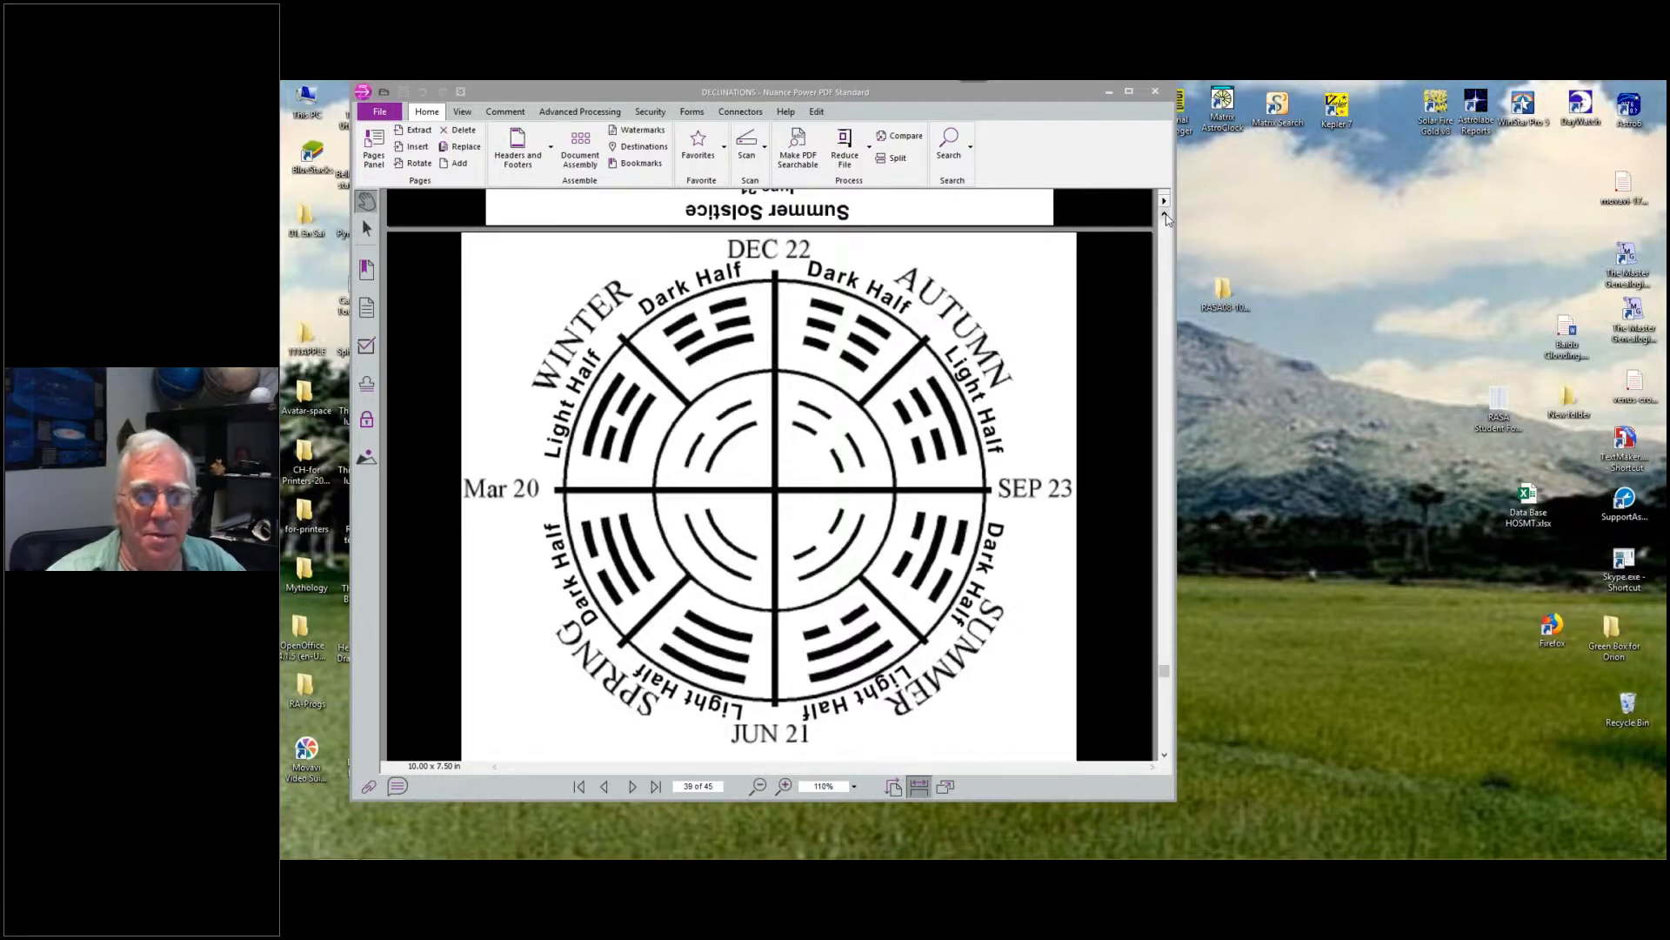
scroll(down, 3)
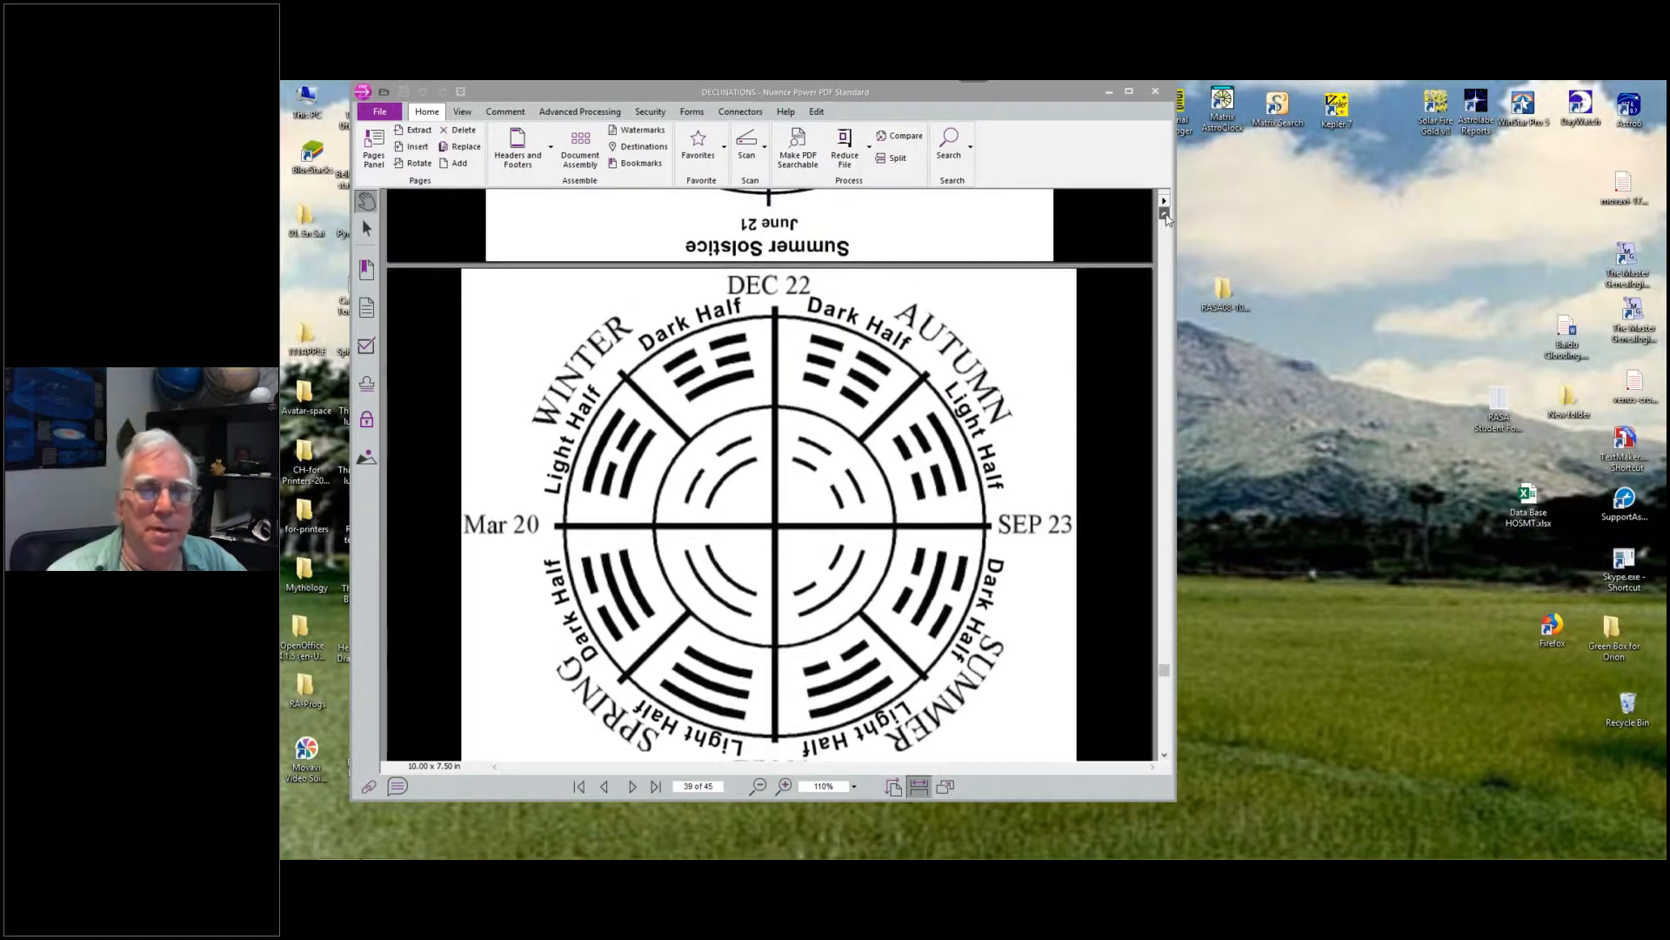
scroll(down, 3)
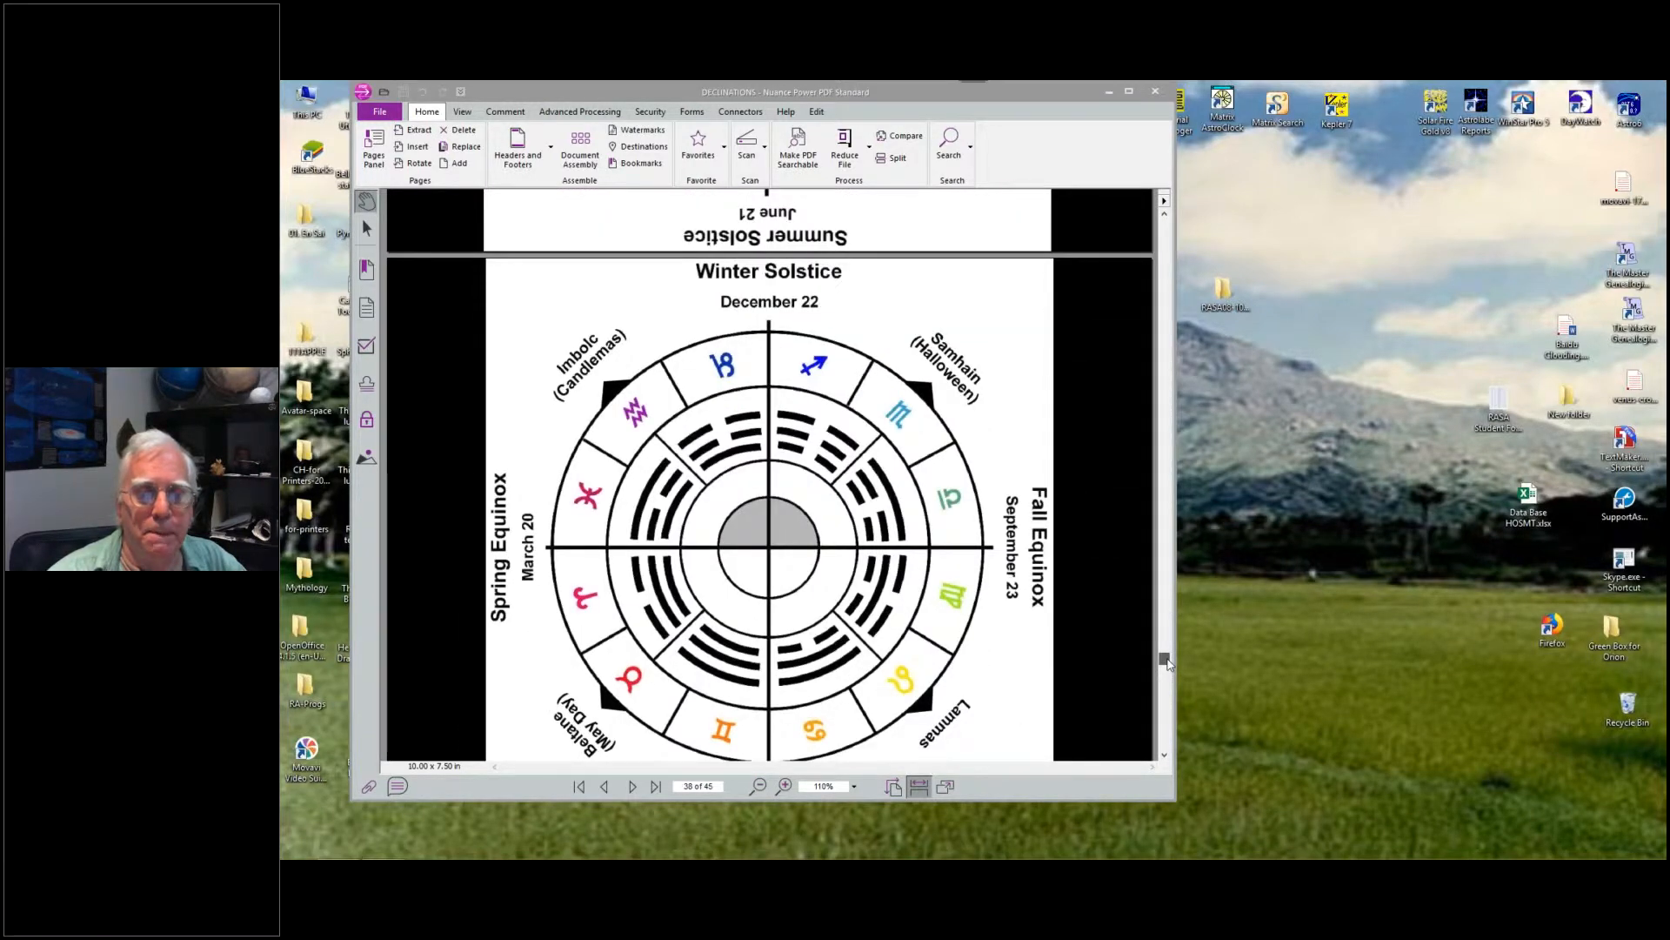
scroll(down, 3)
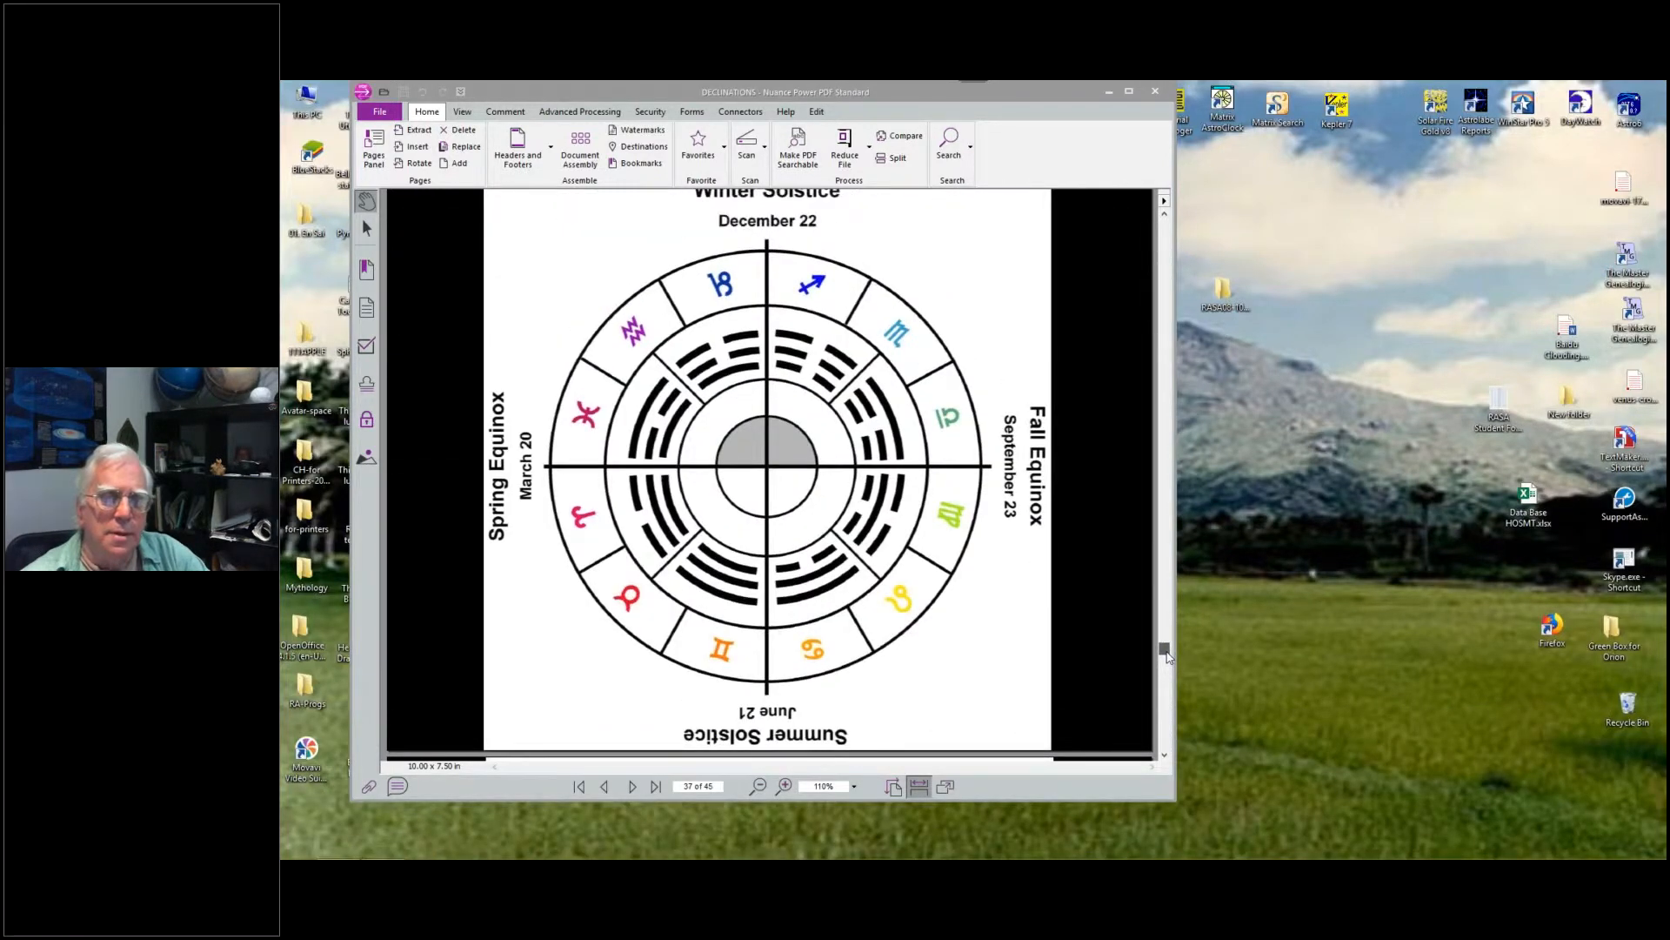
scroll(up, 3)
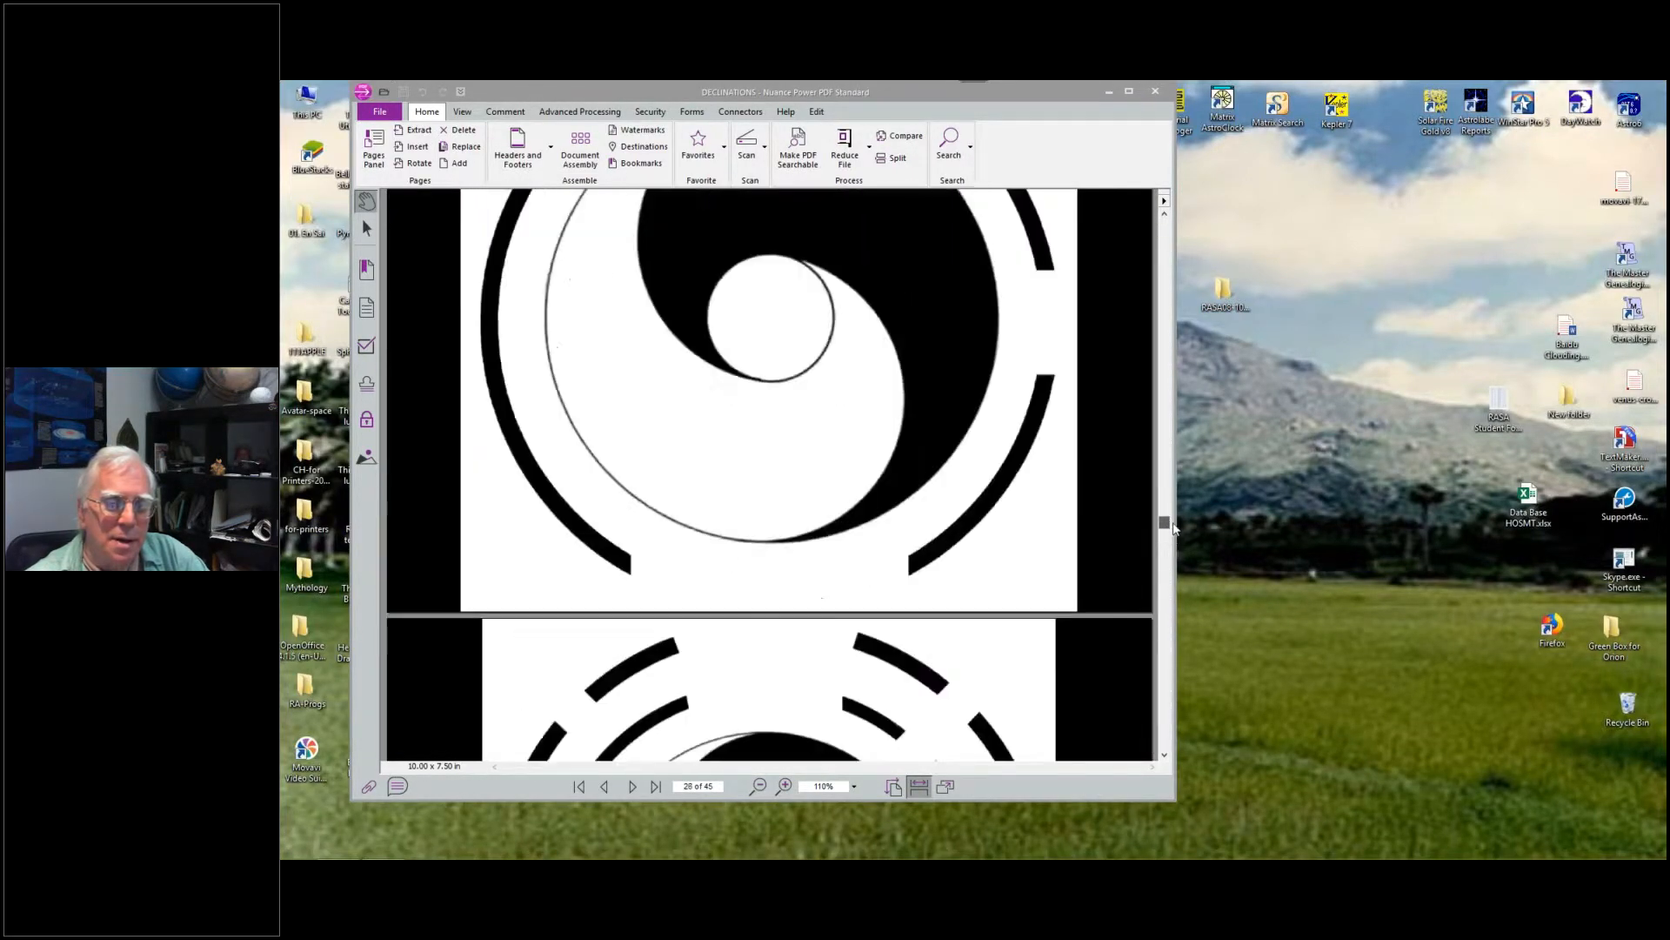
scroll(down, 3)
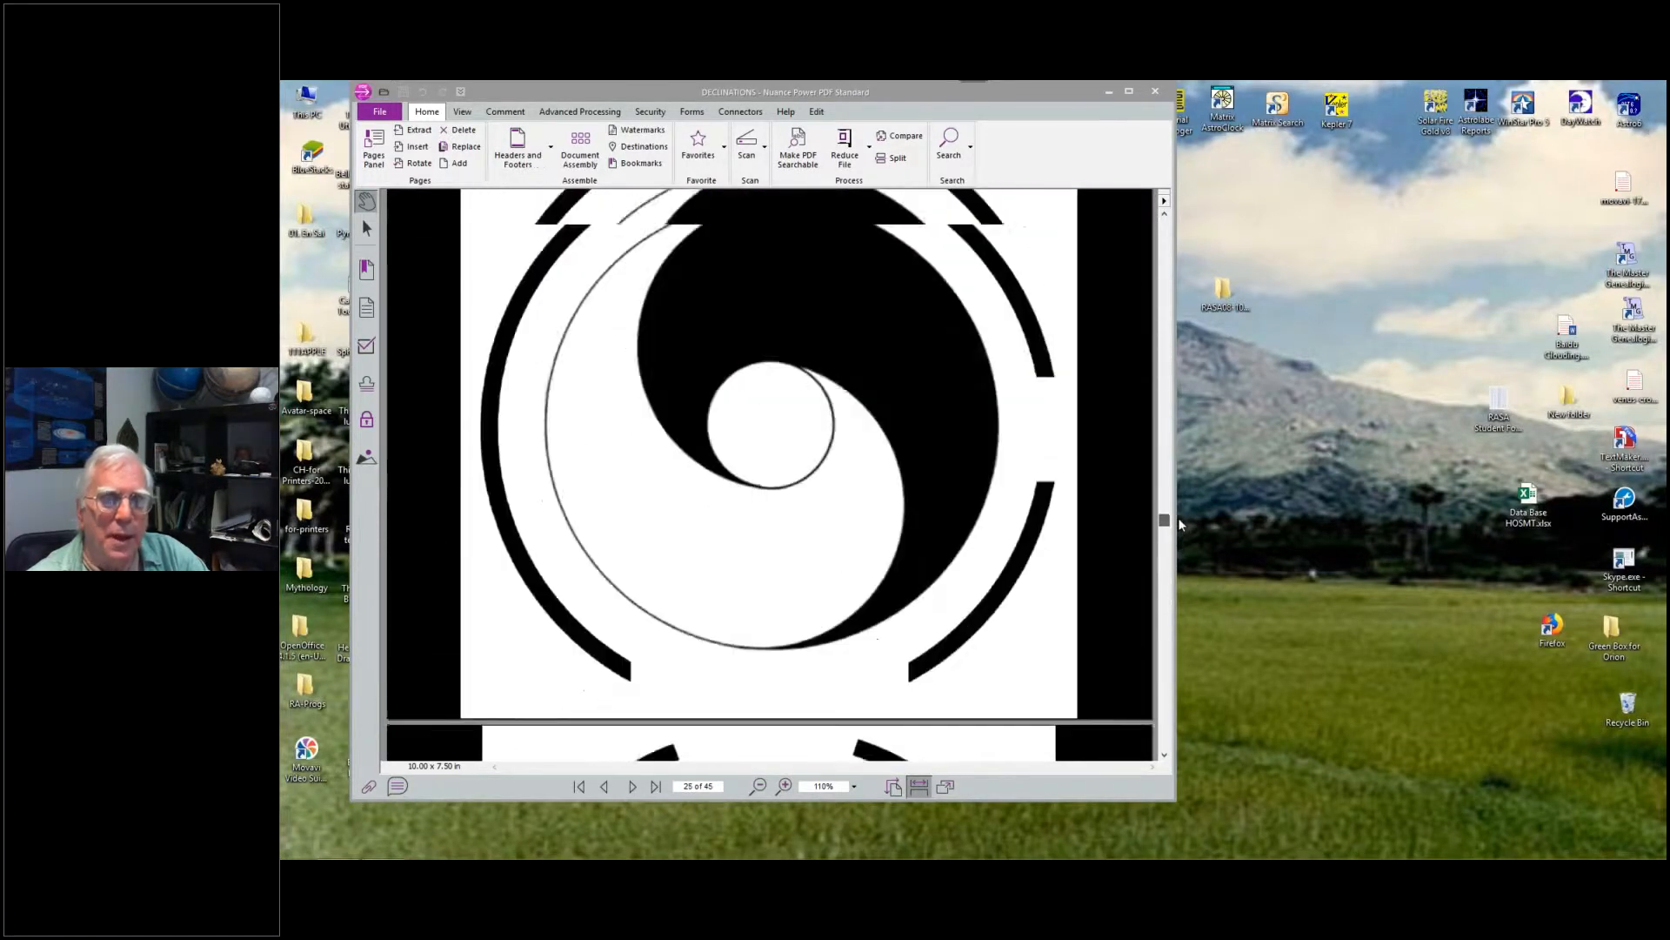
scroll(down, 3)
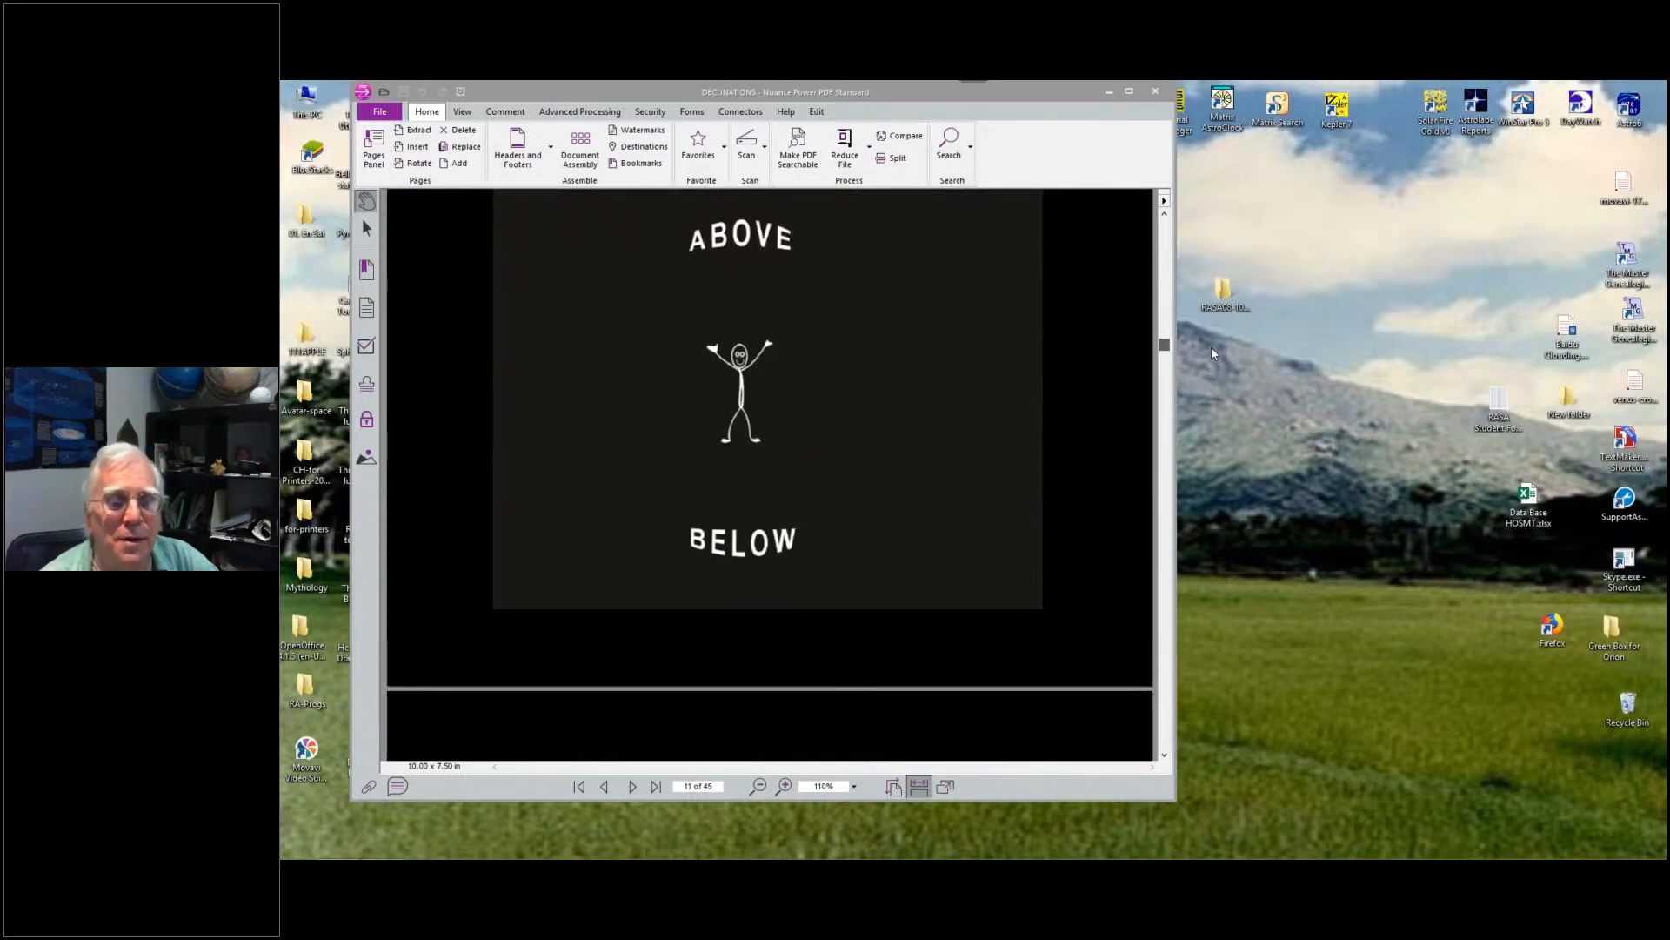
scroll(down, 3)
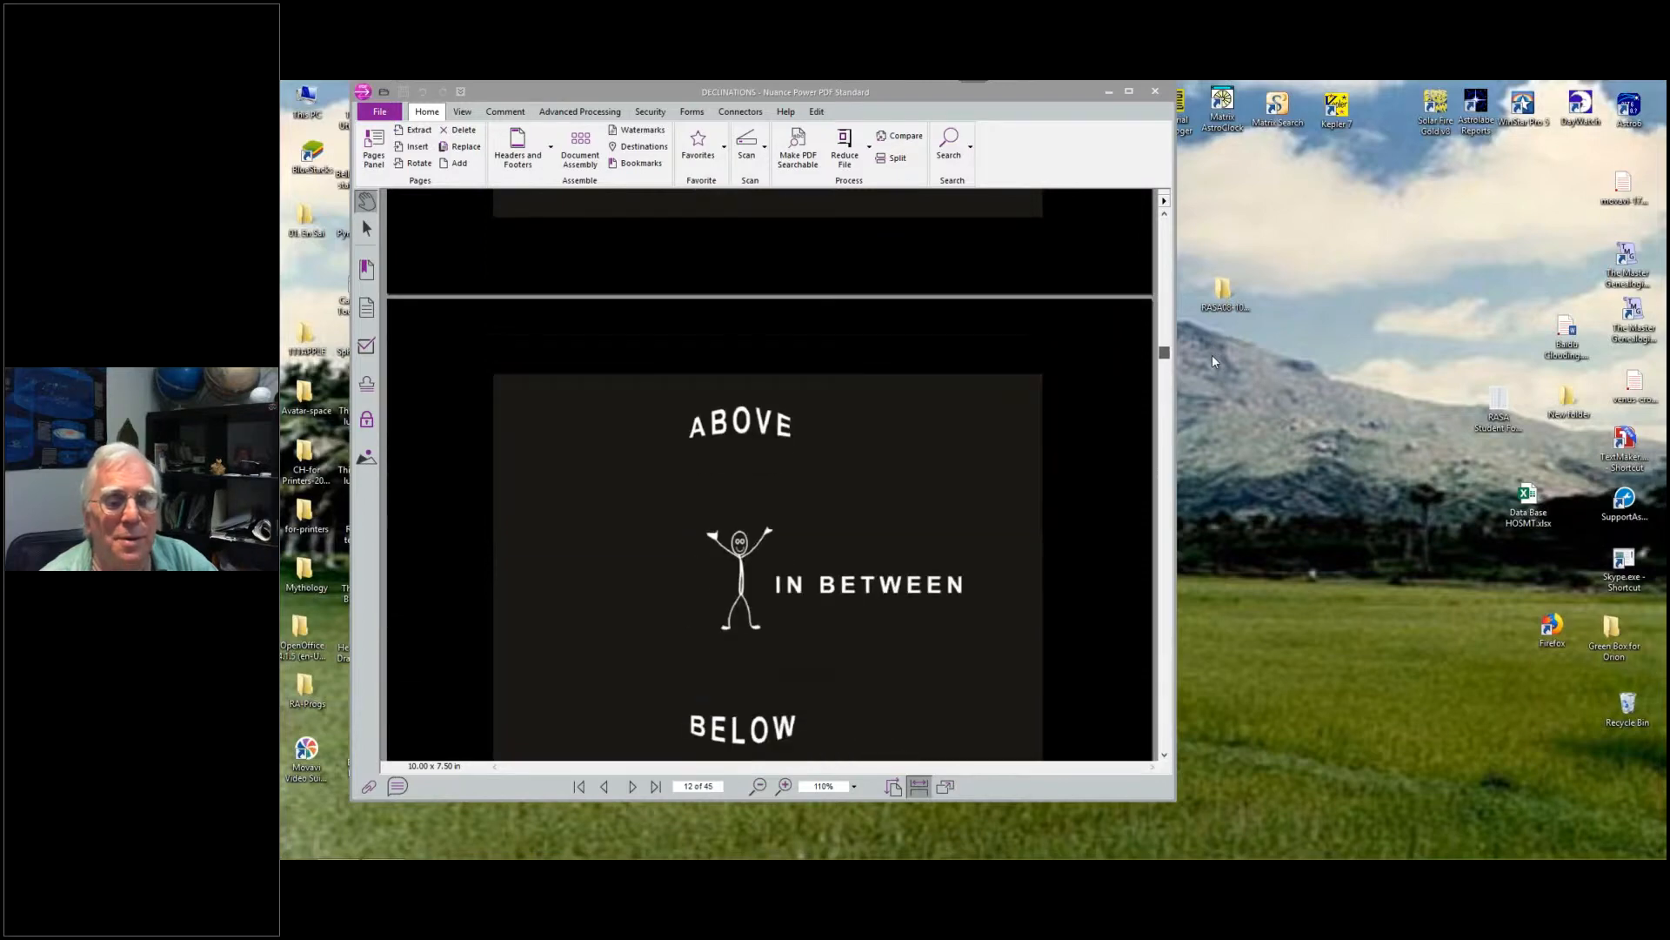
scroll(up, 3)
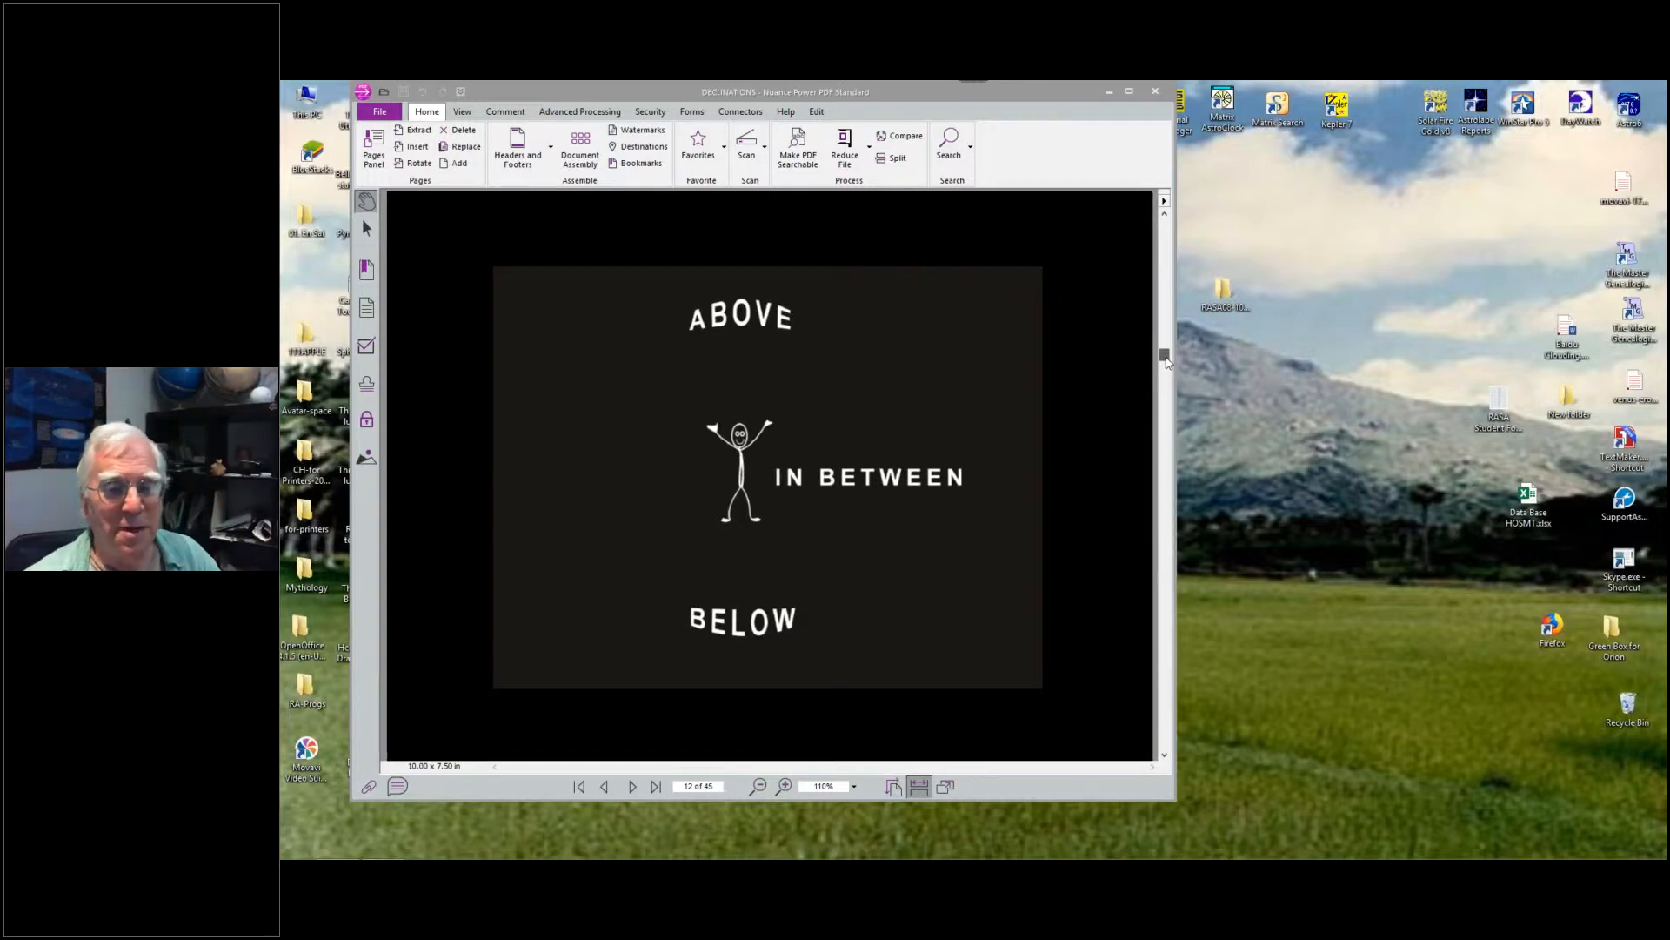
scroll(down, 3)
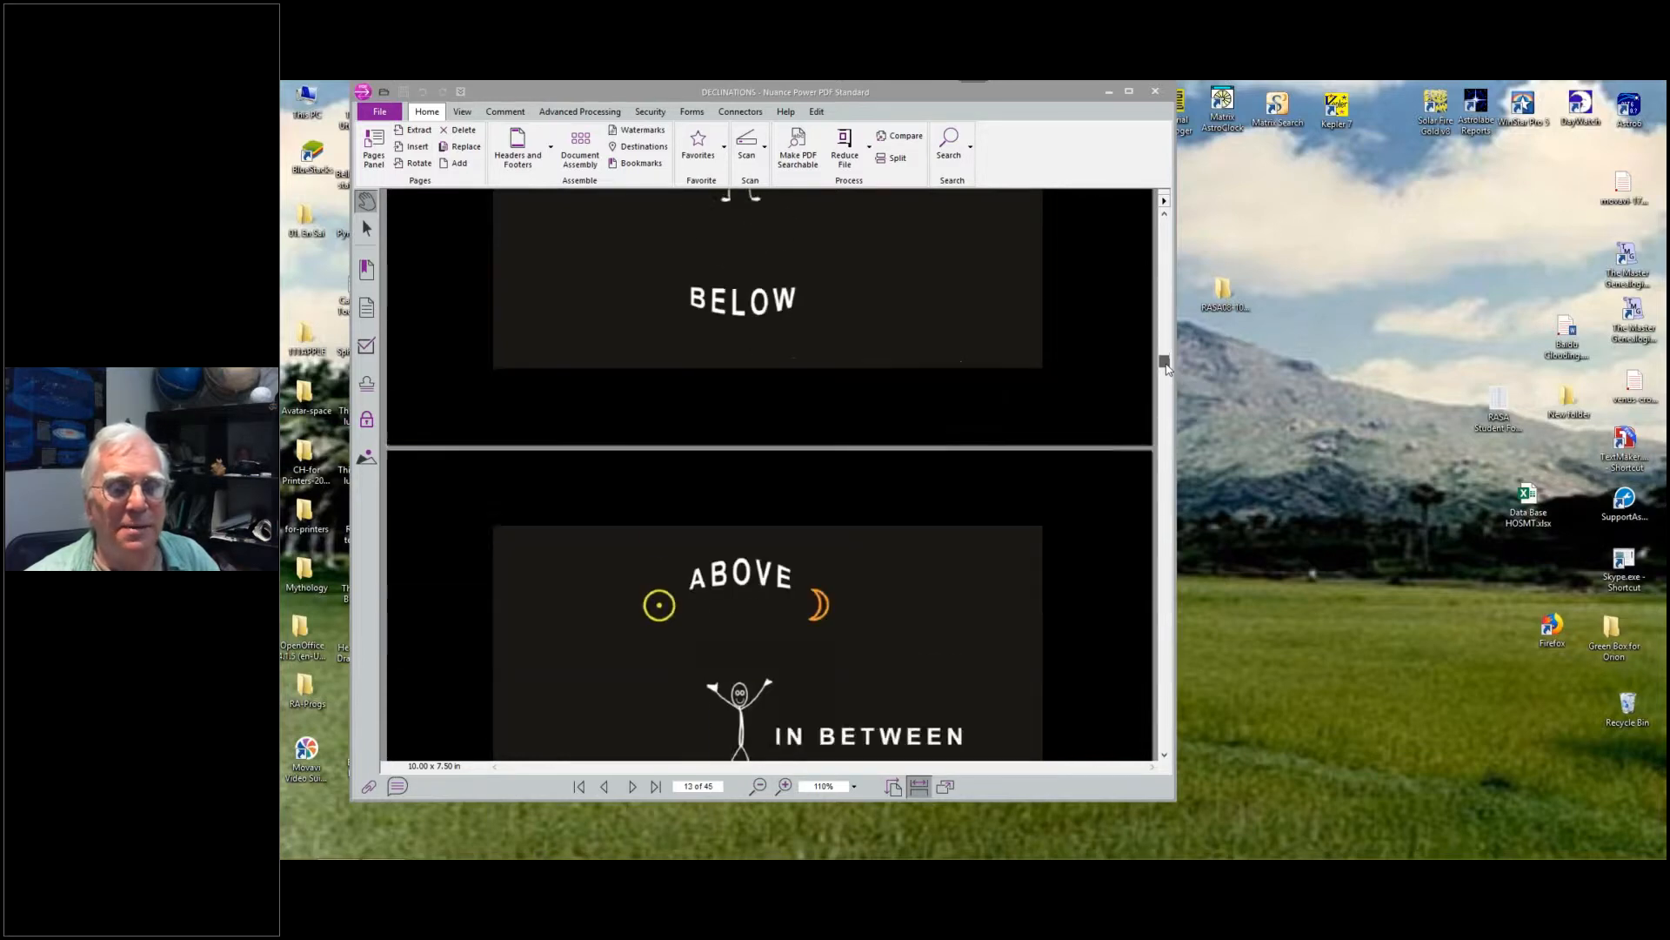
scroll(down, 3)
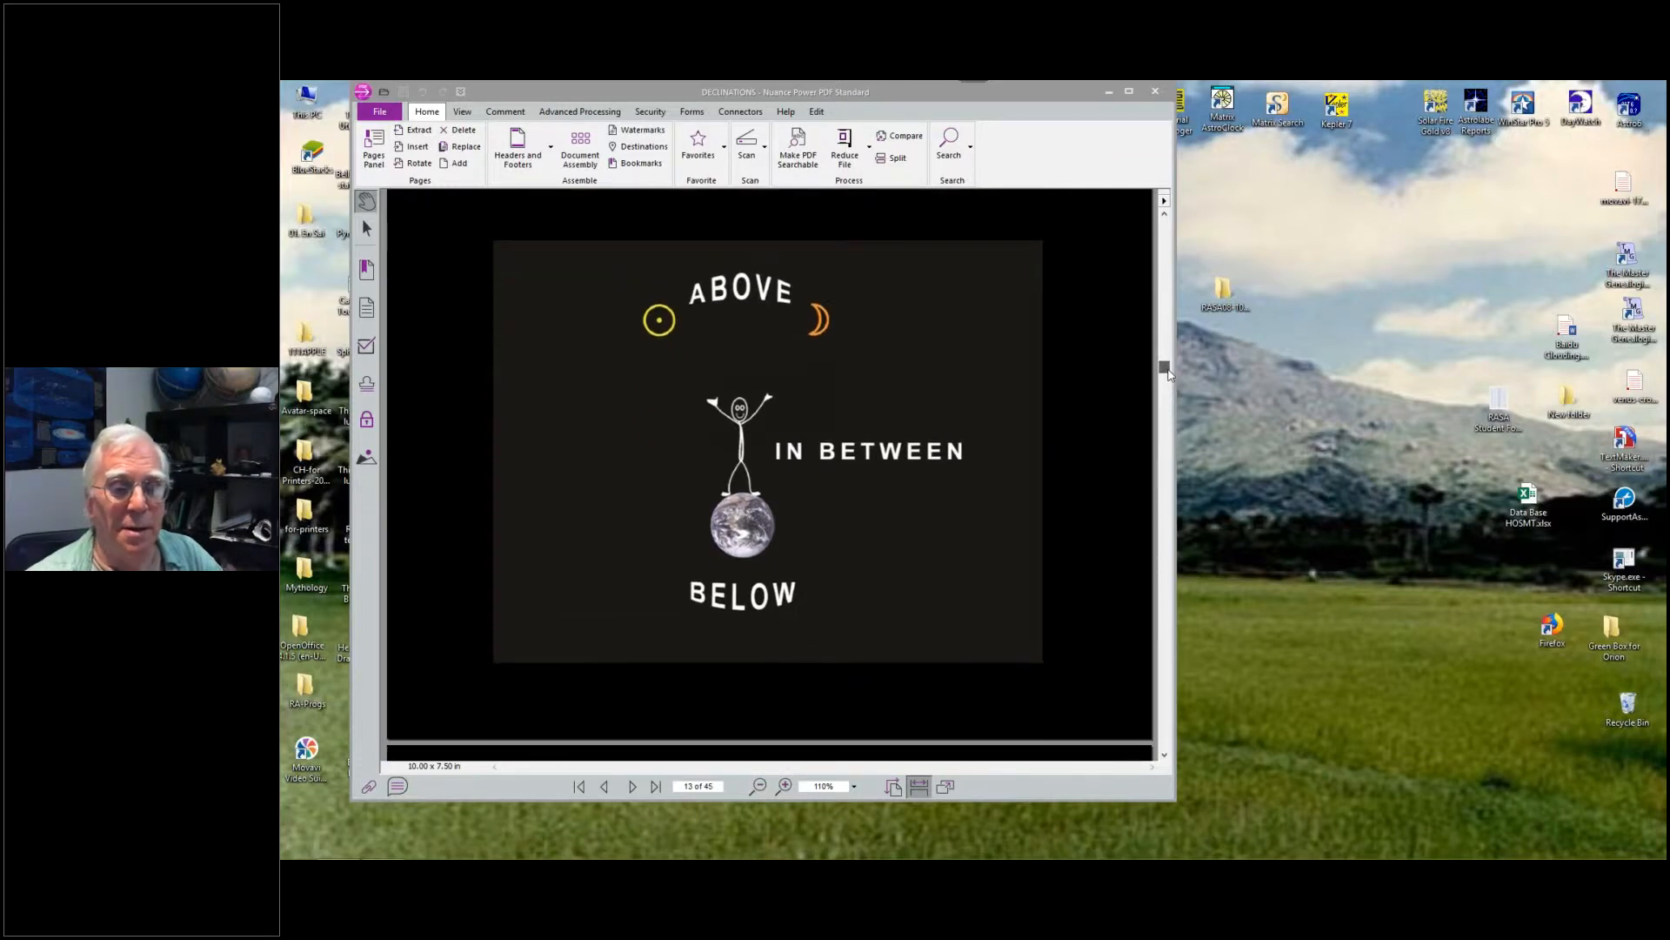
scroll(down, 3)
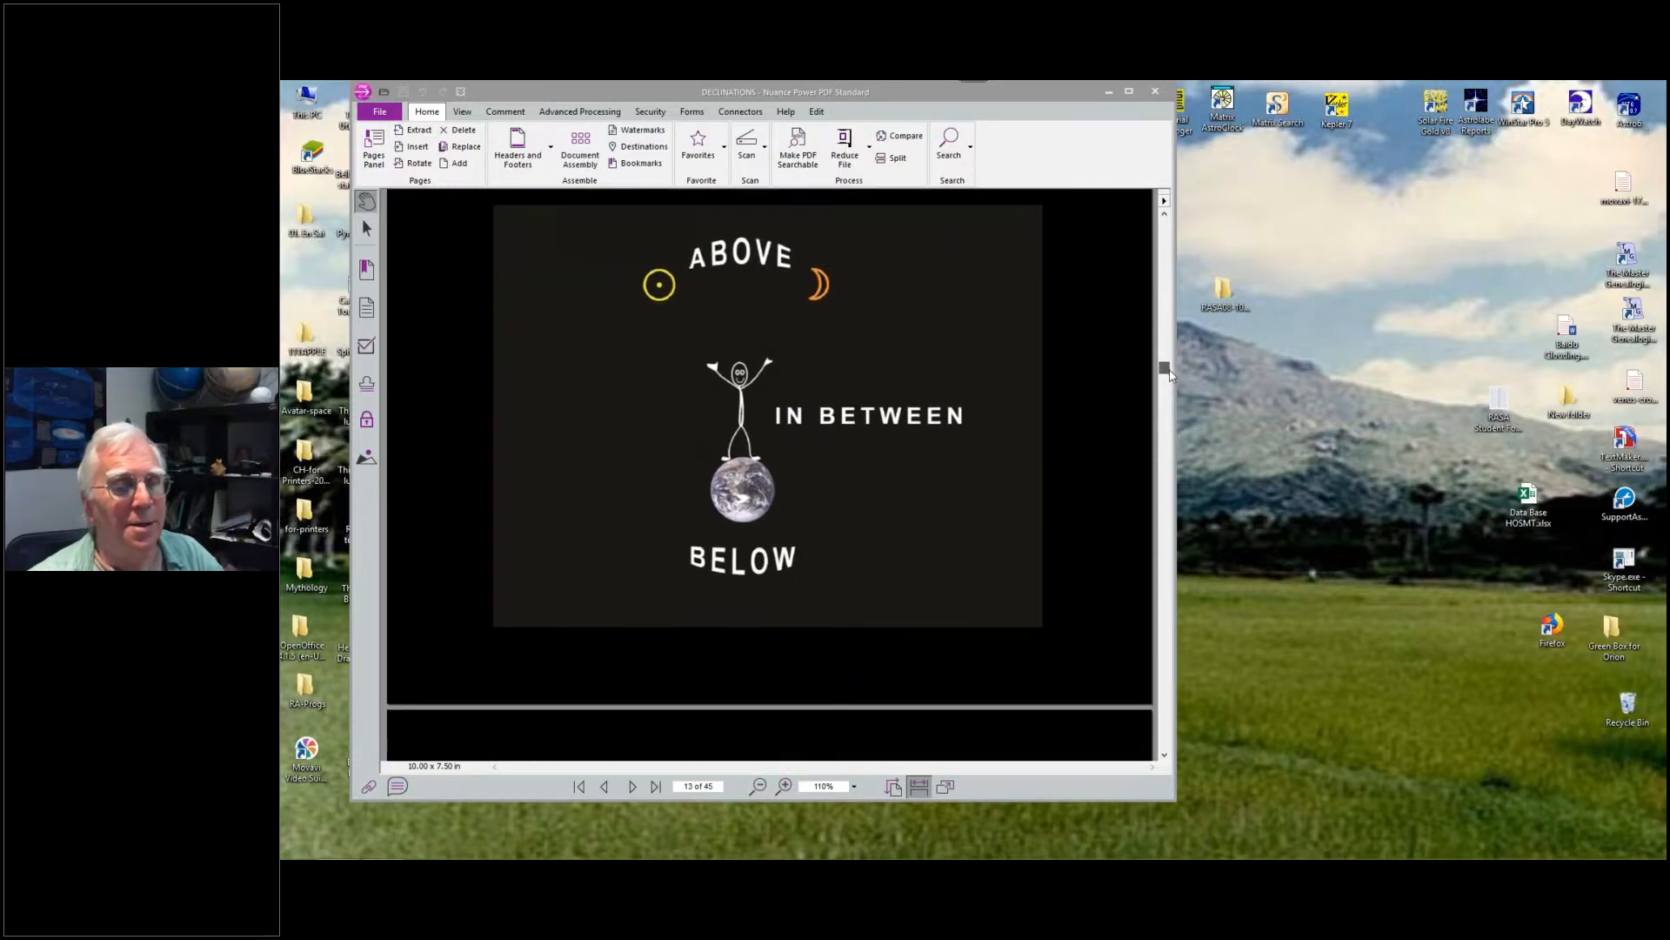
scroll(down, 3)
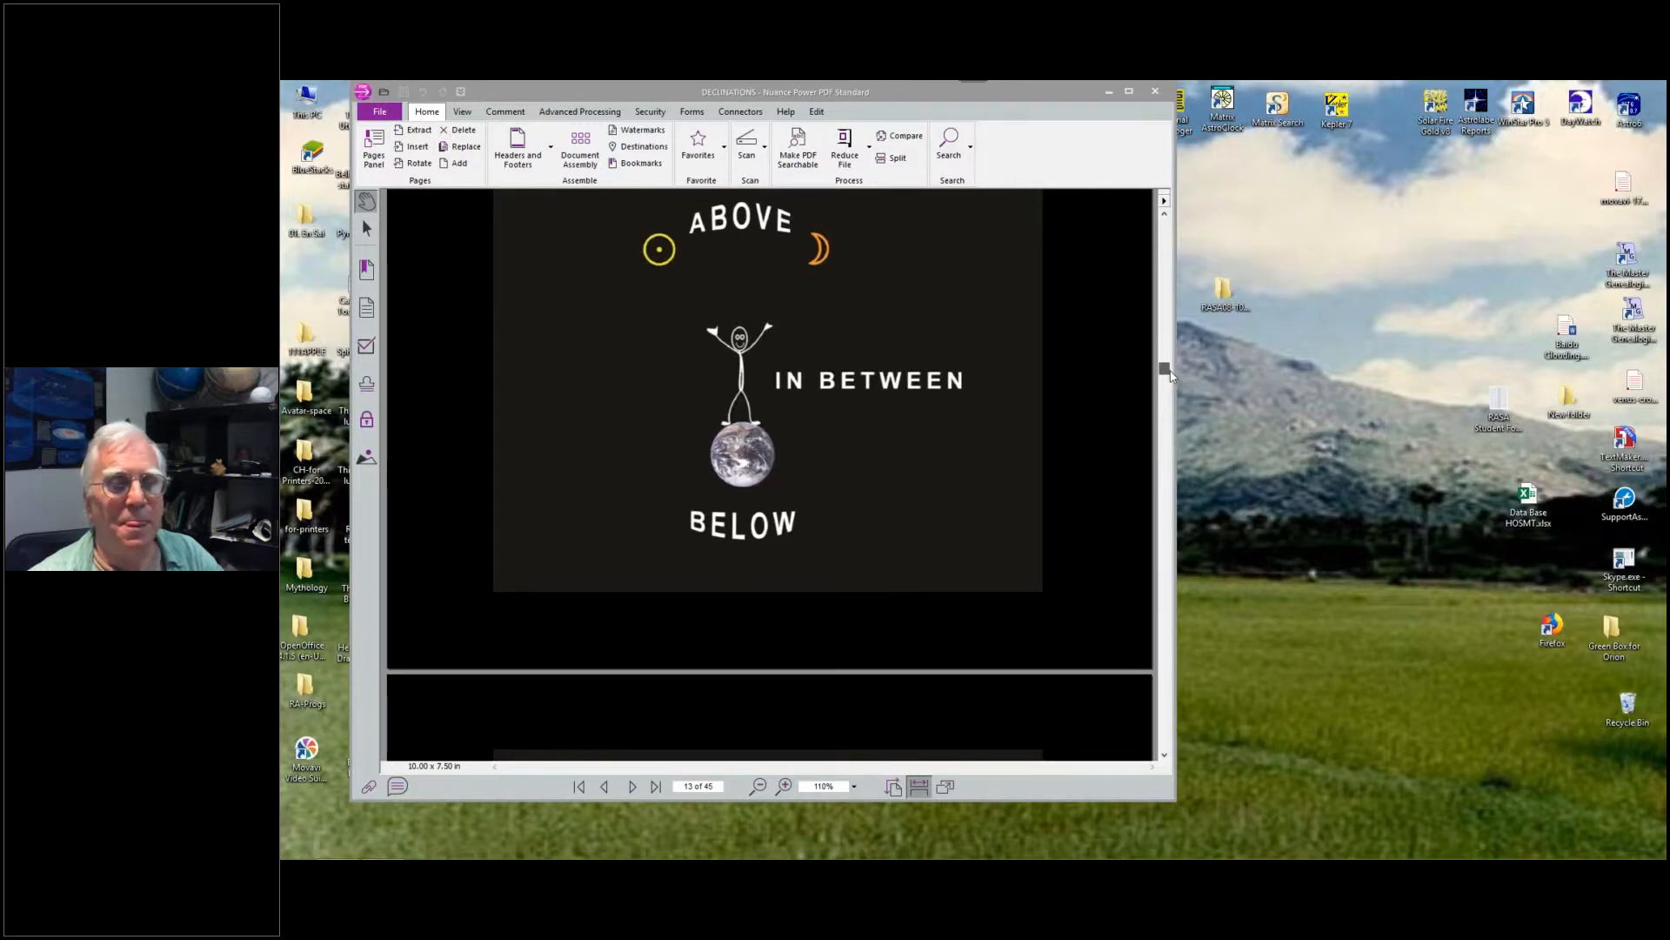
scroll(down, 3)
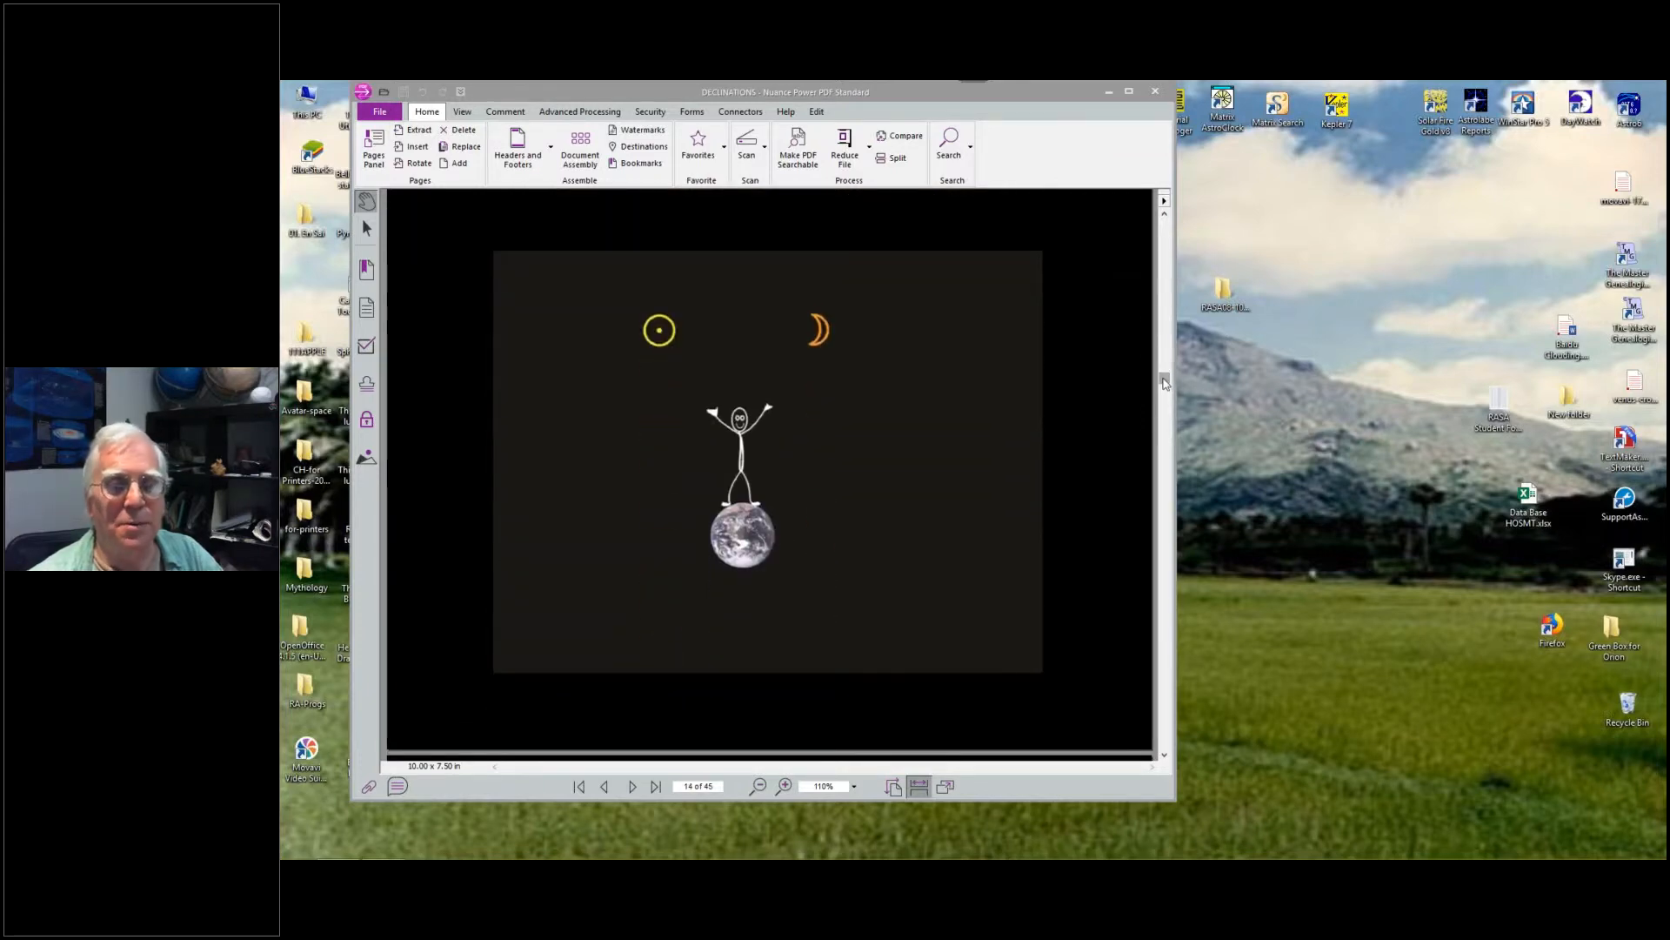
mouse_move(1162, 379)
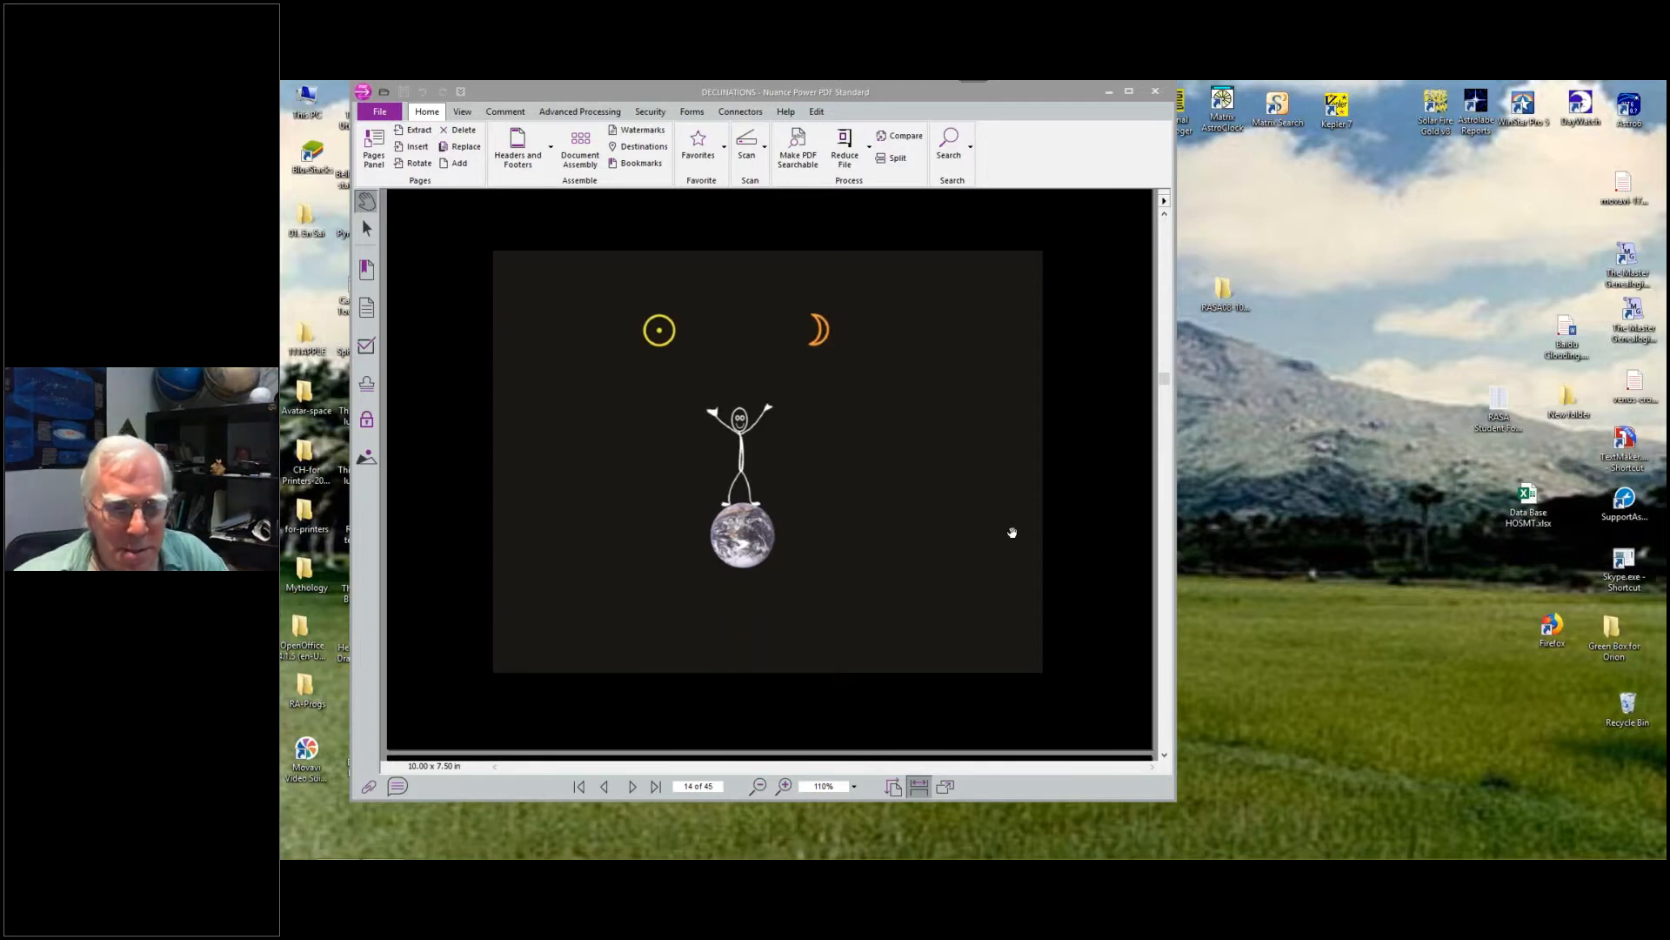
mouse_move(1006, 551)
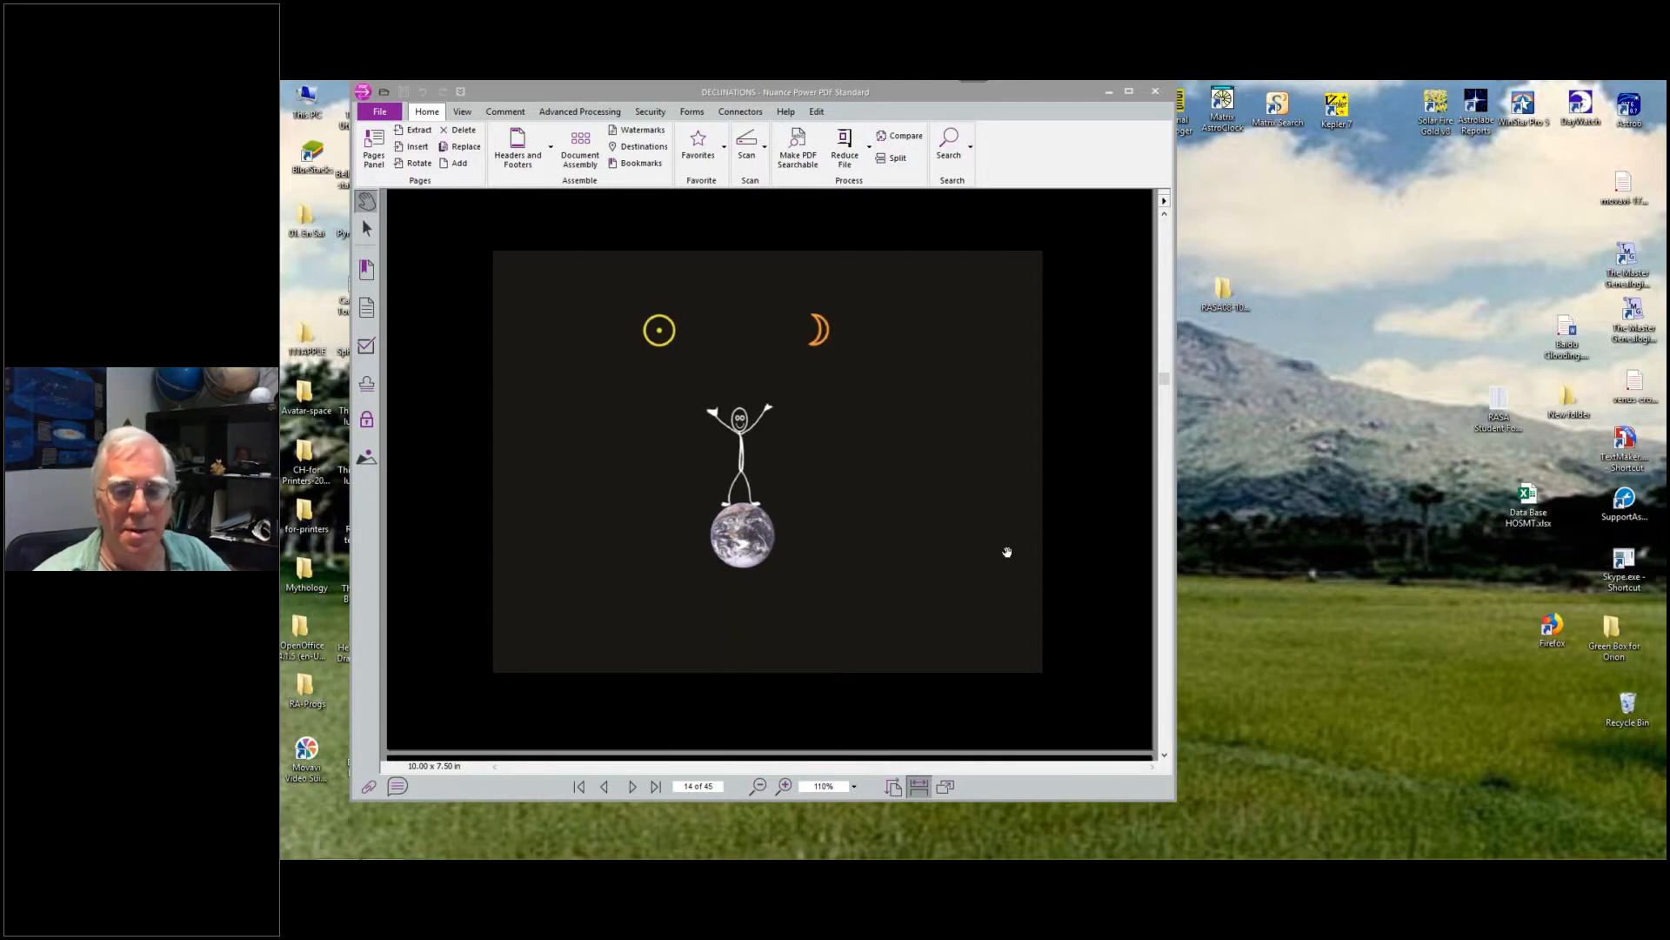
mouse_move(1010, 674)
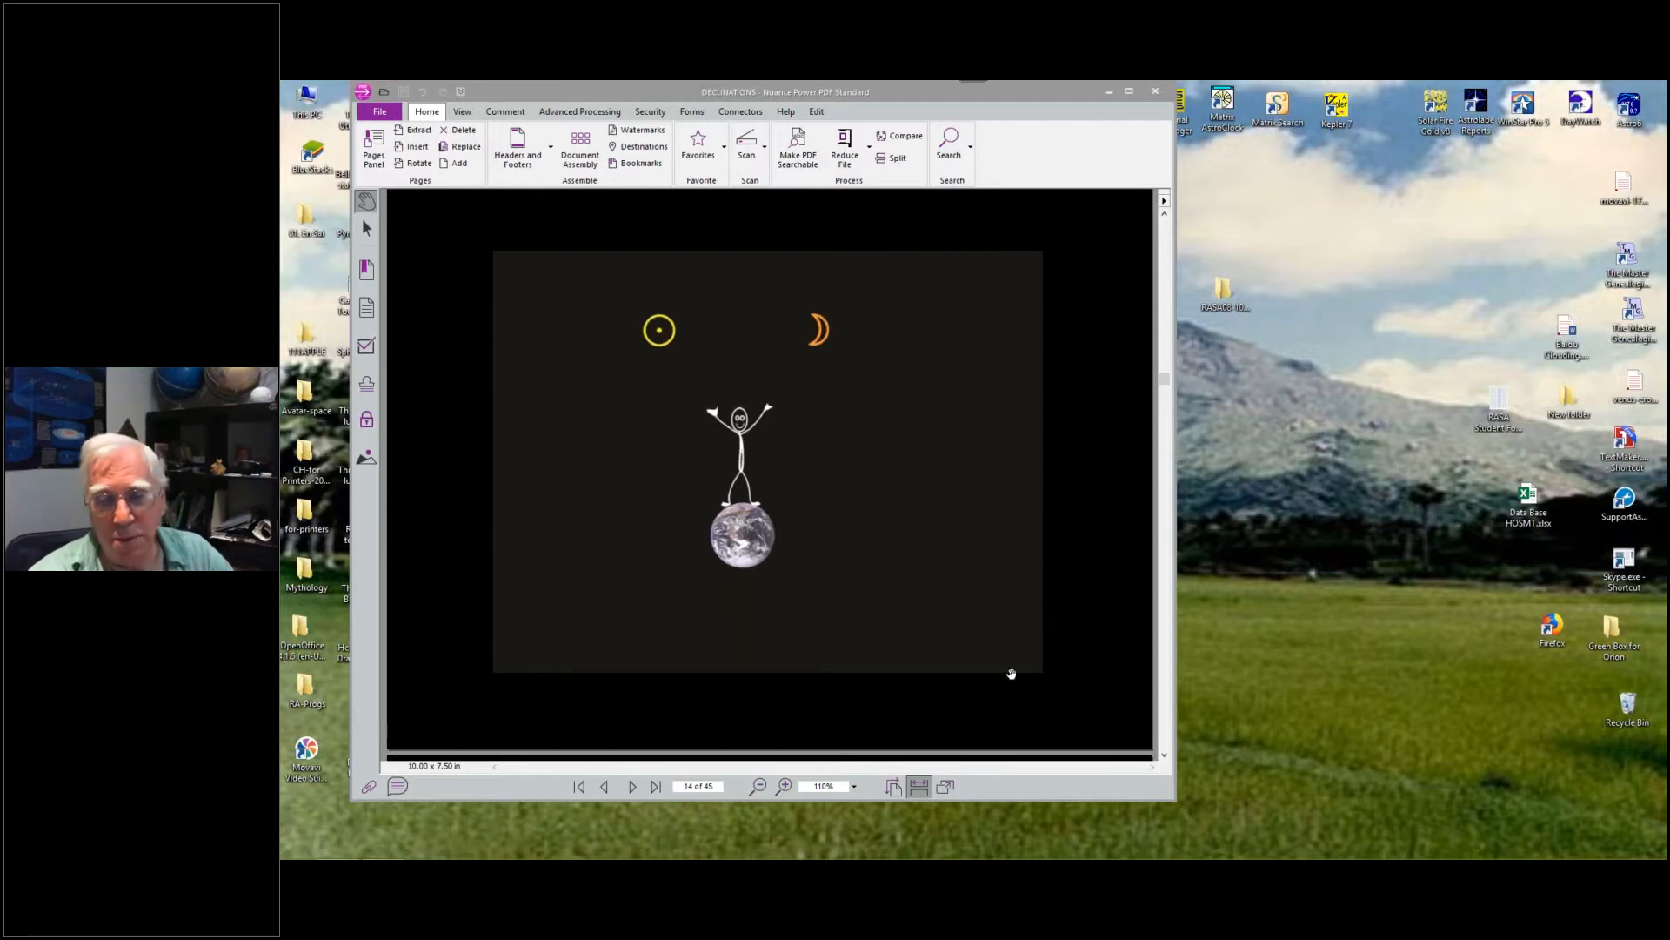
mouse_move(1163, 759)
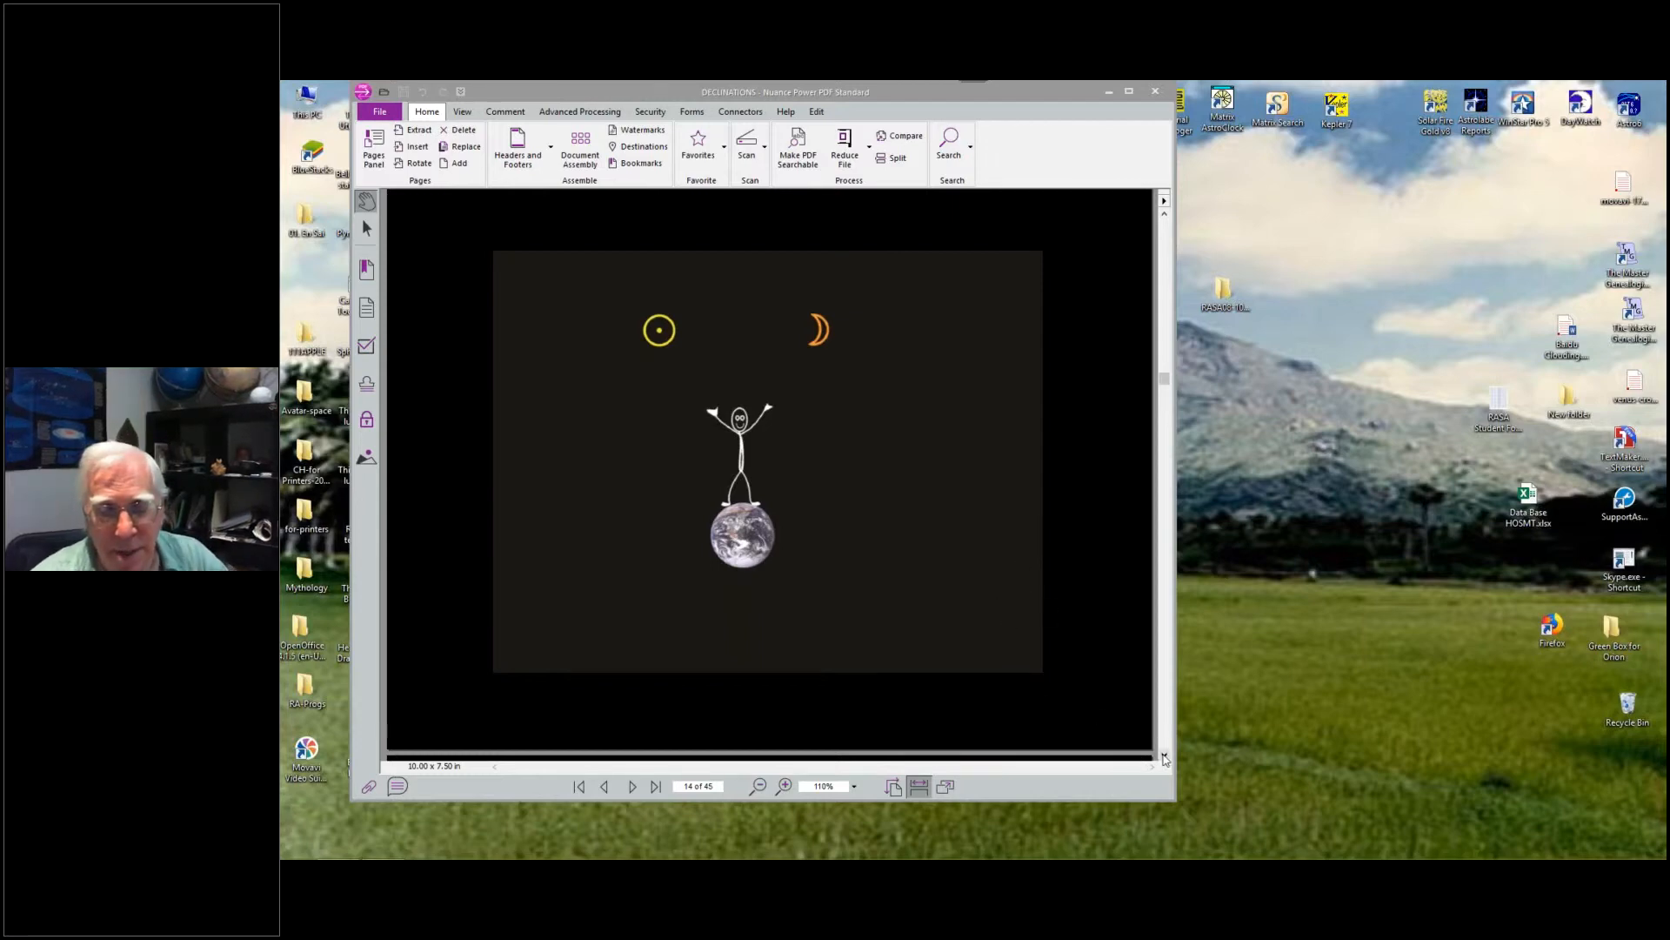